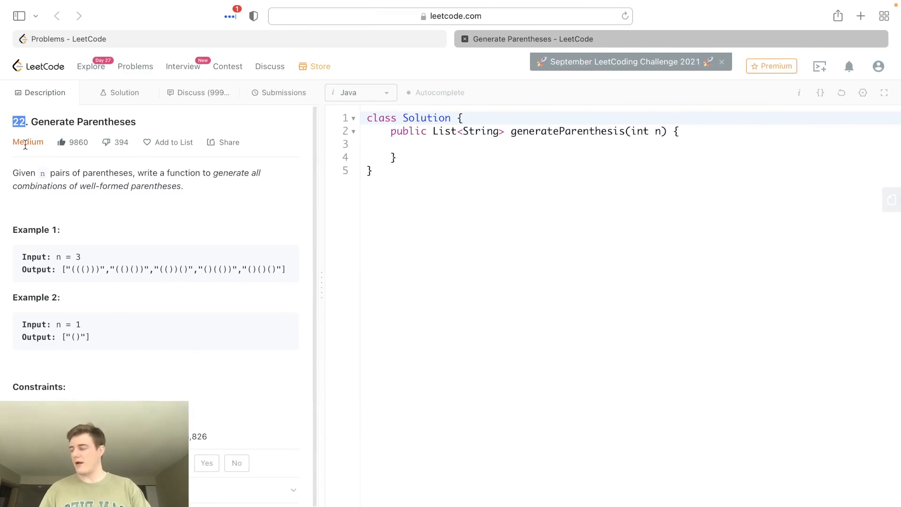
- Read the problem statement, noting its number and Medium difficulty, then focus the editor
double_click(27, 142)
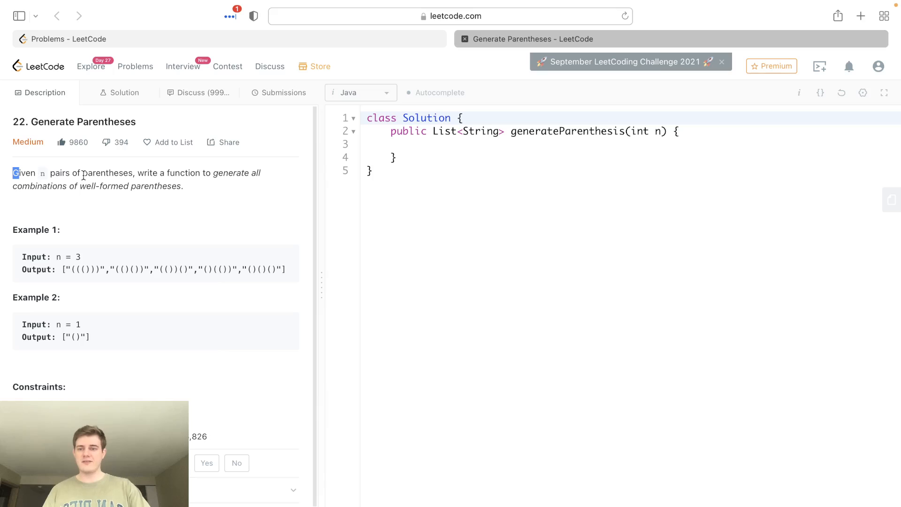
mouse_move(146, 244)
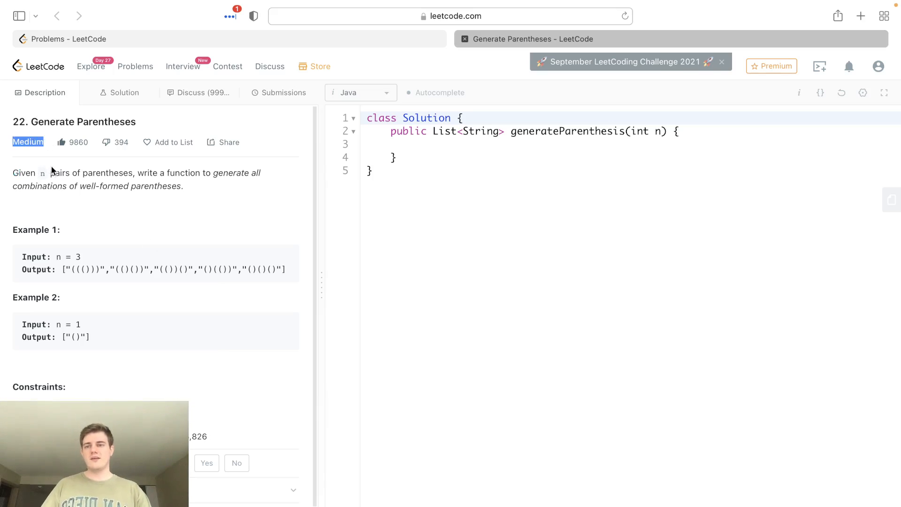
click(454, 143)
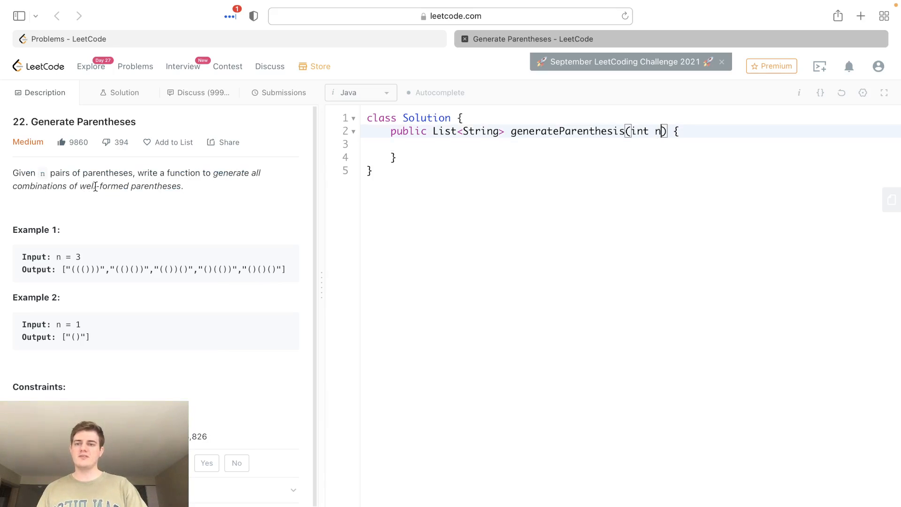
mouse_move(191, 260)
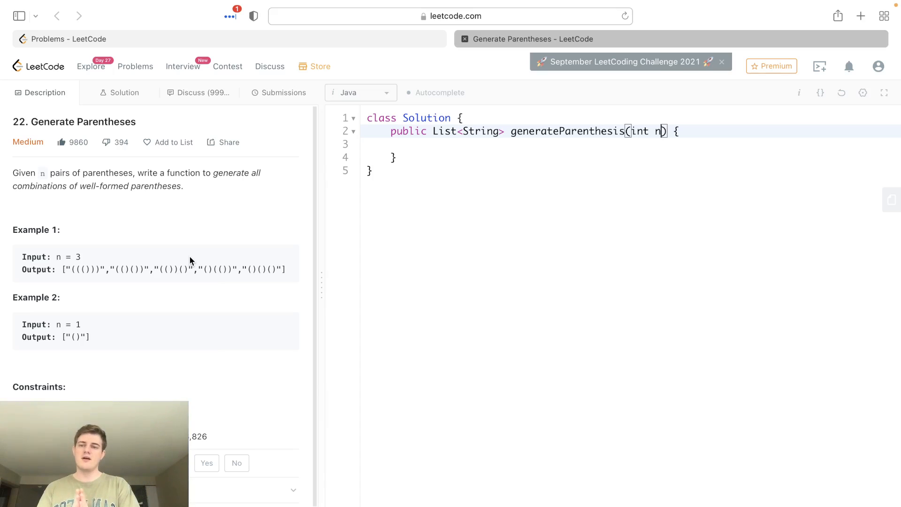
mouse_move(553, 101)
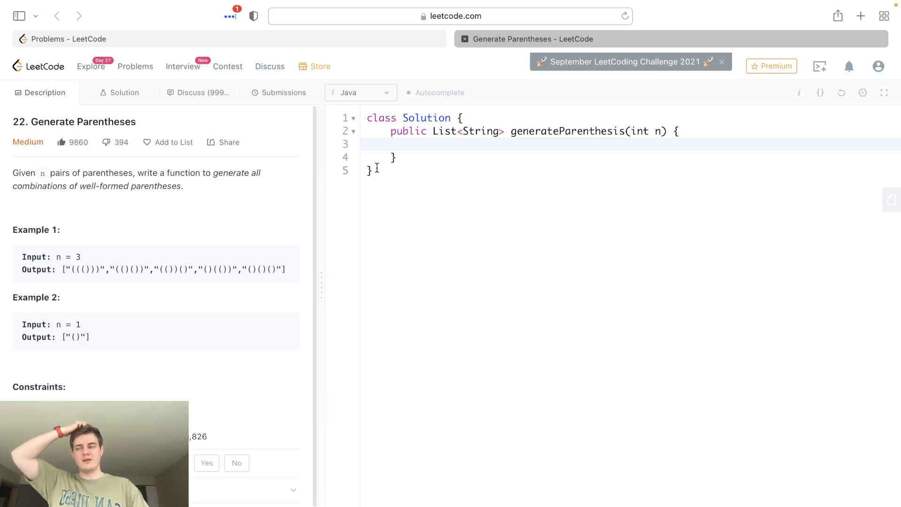
mouse_move(428, 158)
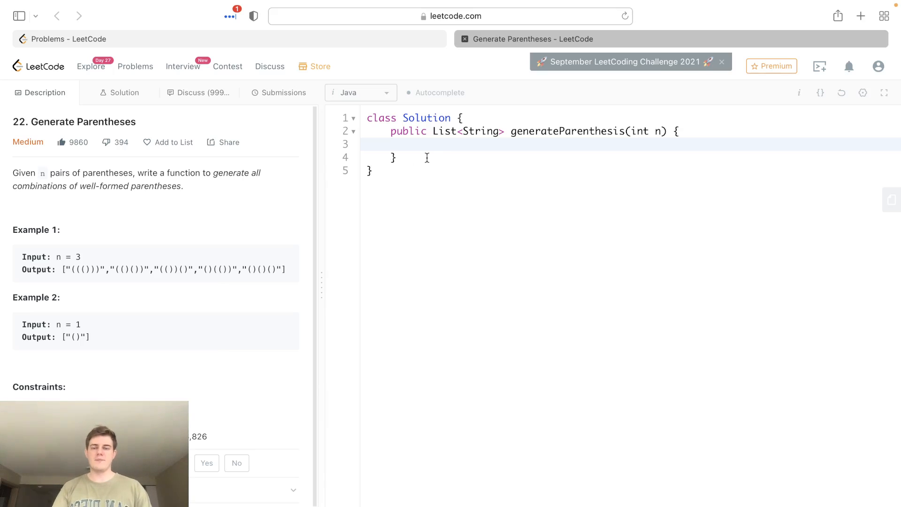
click(414, 143)
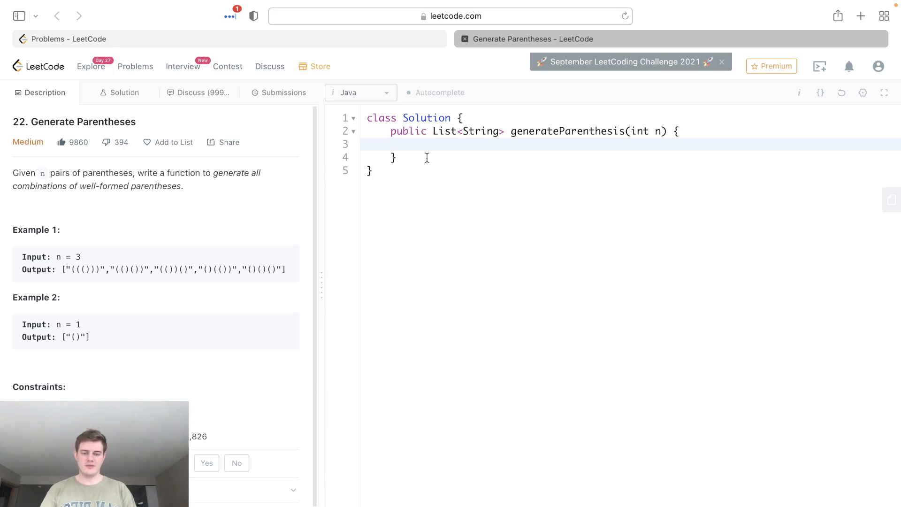
- Write List<String> res = new ArrayList();, a dfs() call and return res; in generateParenthesis
double_click(443, 132)
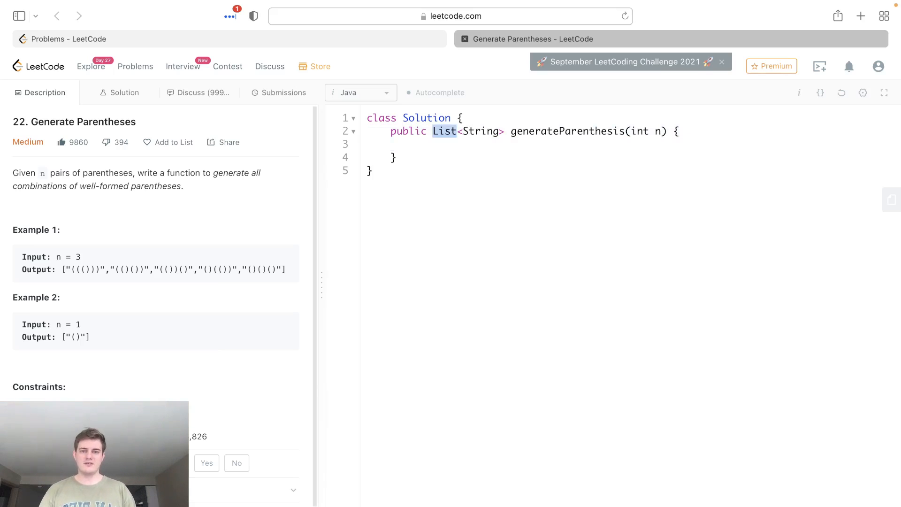
text(List<String>)
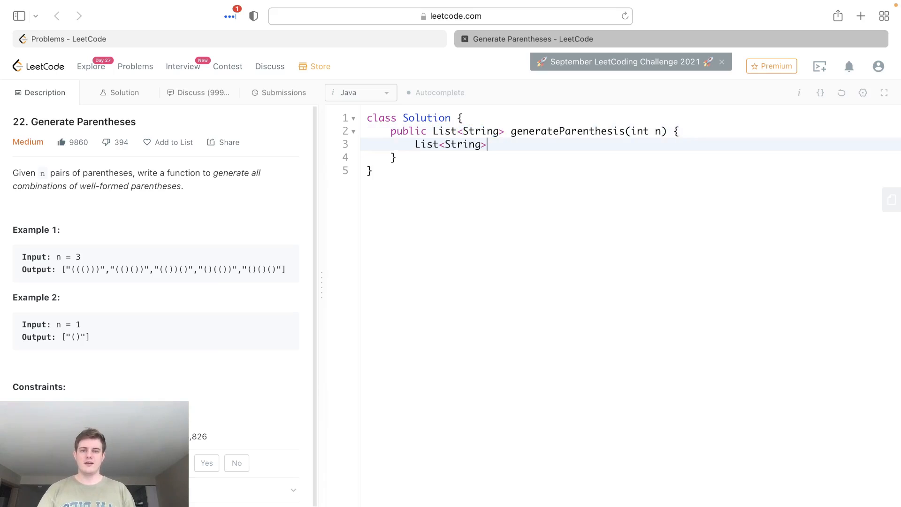
text(res =)
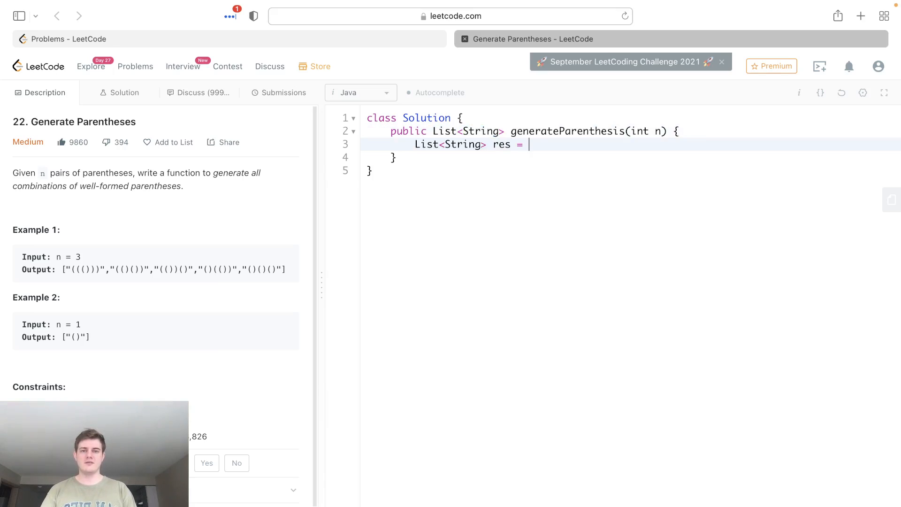
text(new ArrayLis)
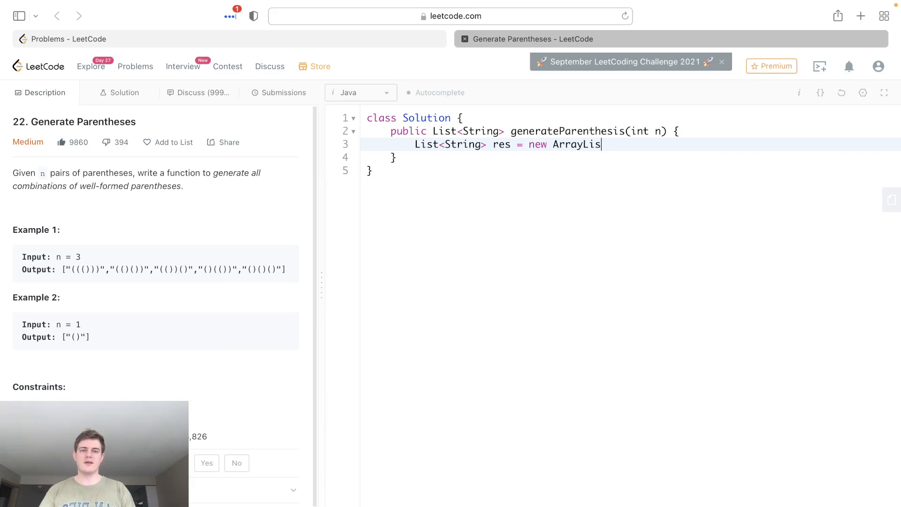
text(t();)
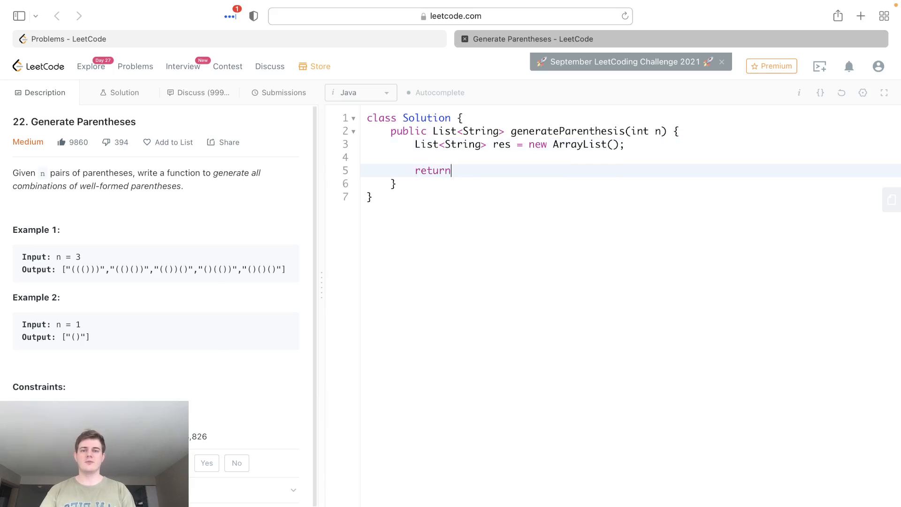
text(res;)
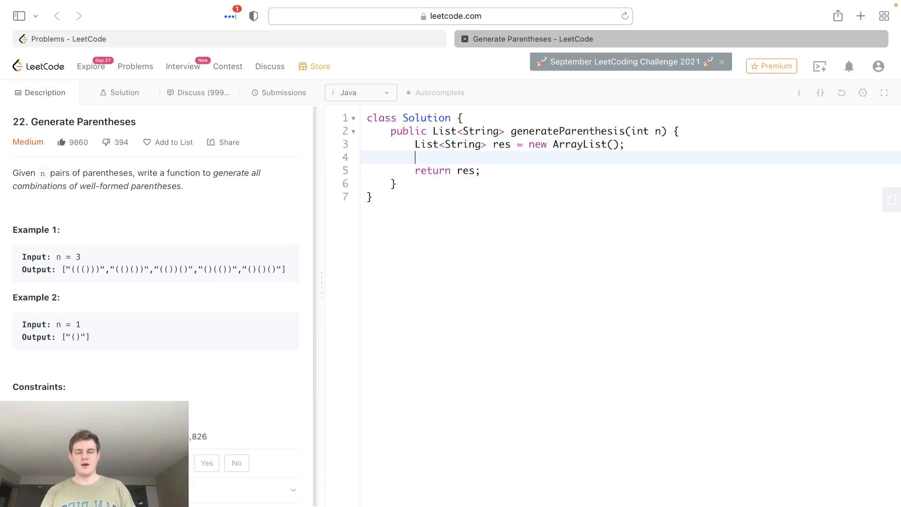
text(dfs();)
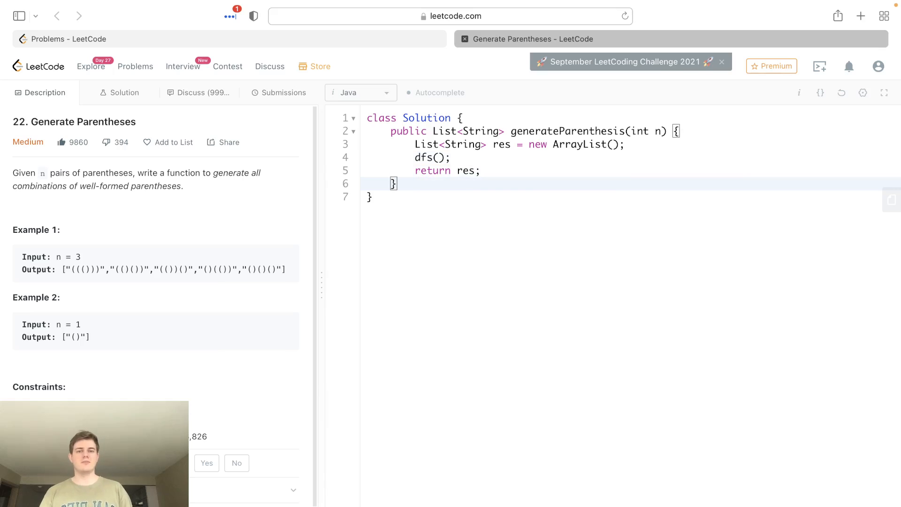
- Declare a private void dfs helper taking res, int left and int right
text(p)
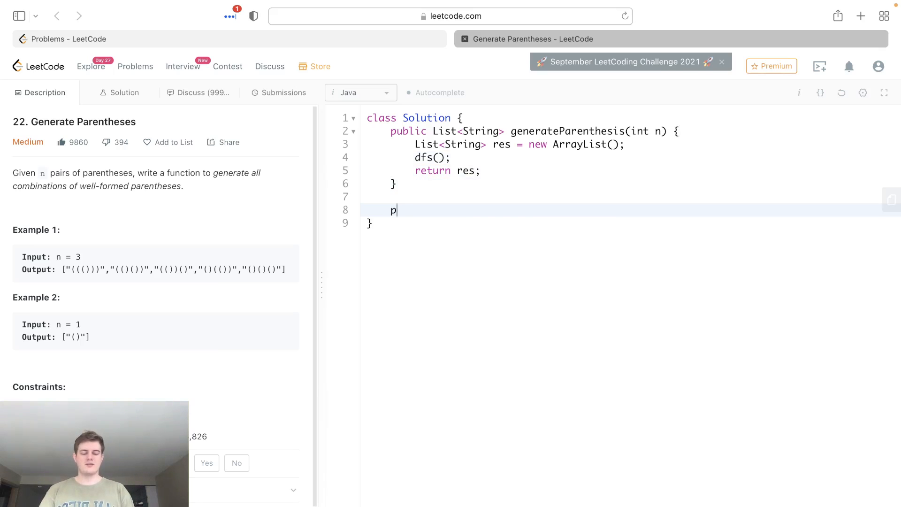
text(rivate void d)
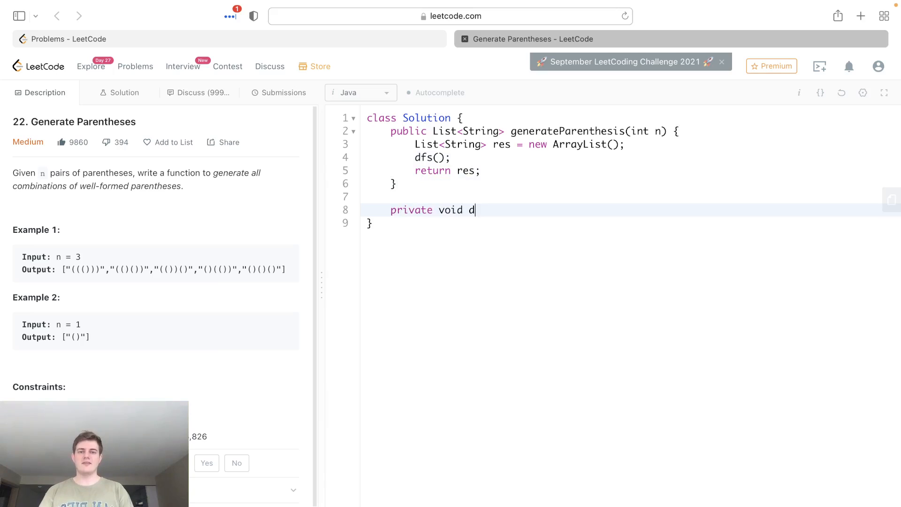
text(fs())
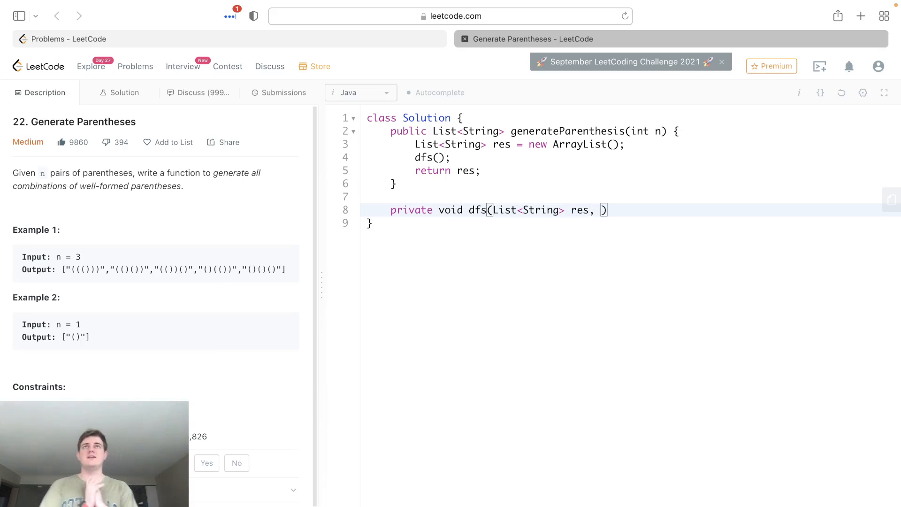
text(int)
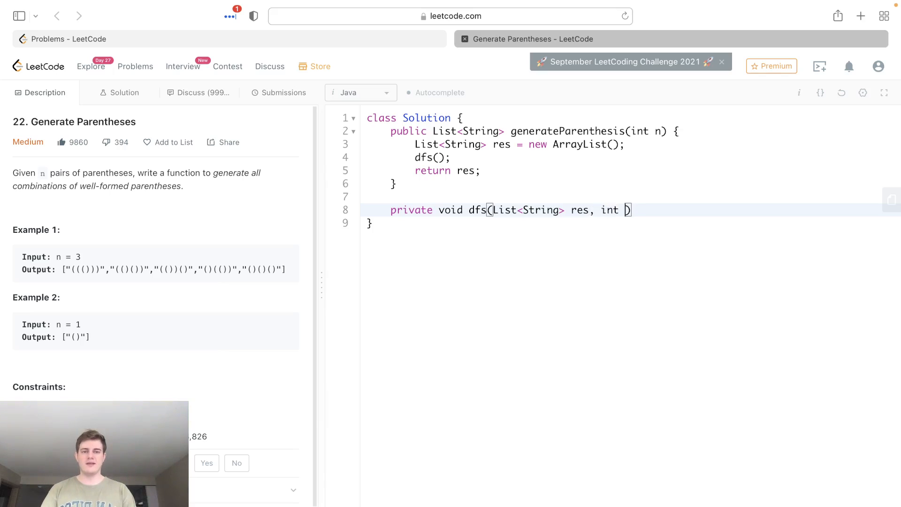
text(left, int rig)
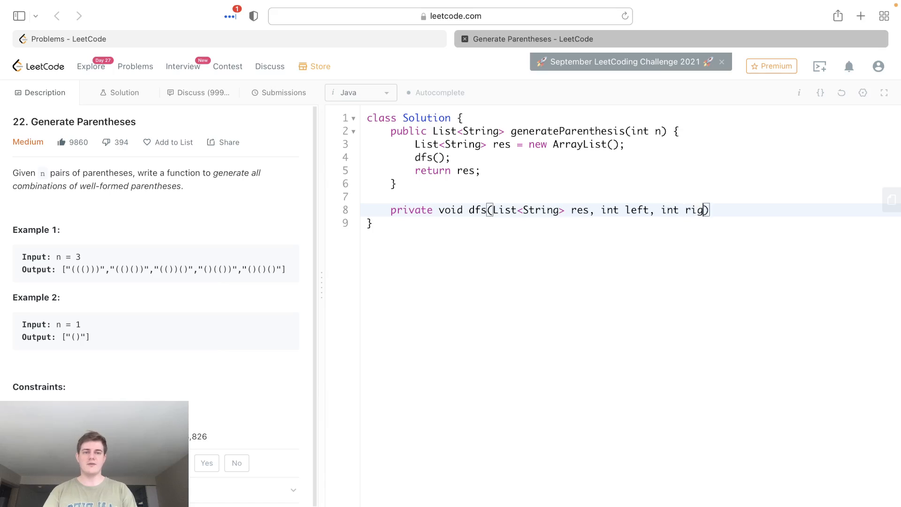
text(ht)
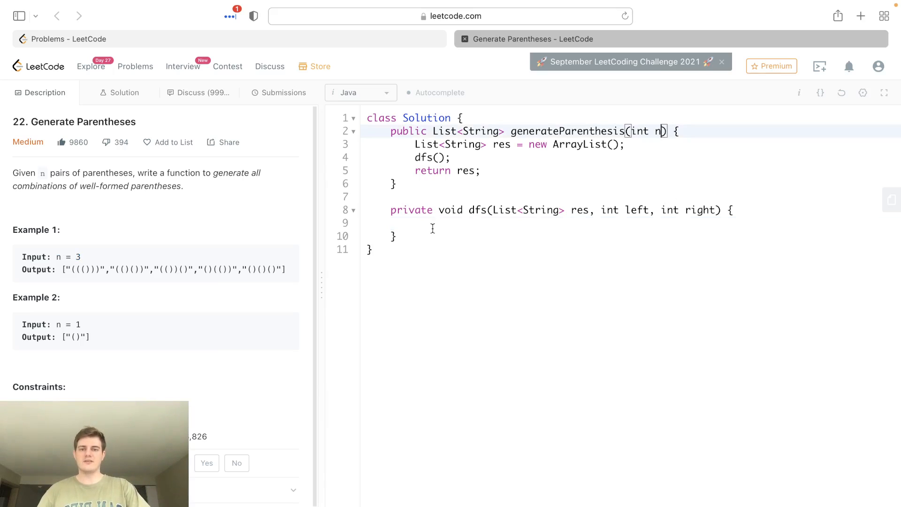
- Add a String path parameter and a base case if (right == 0) { res.add(path); }
click(432, 223)
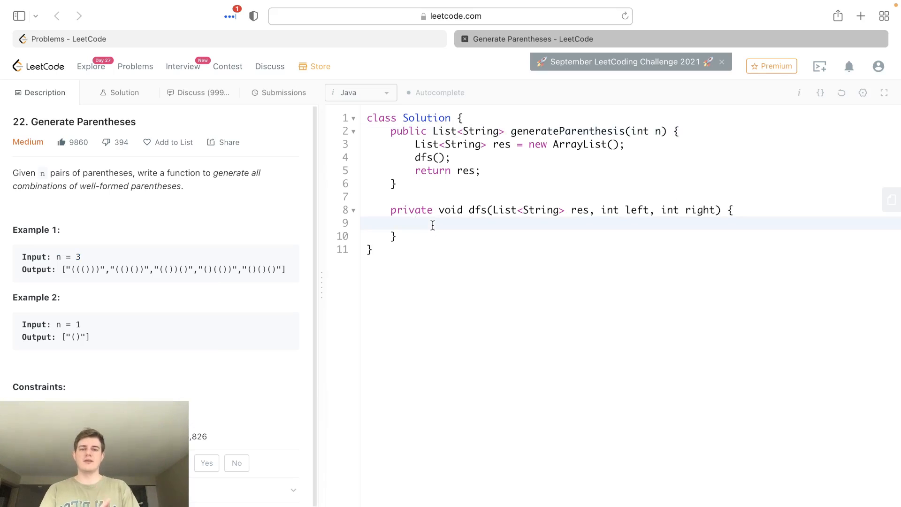
text(if ()
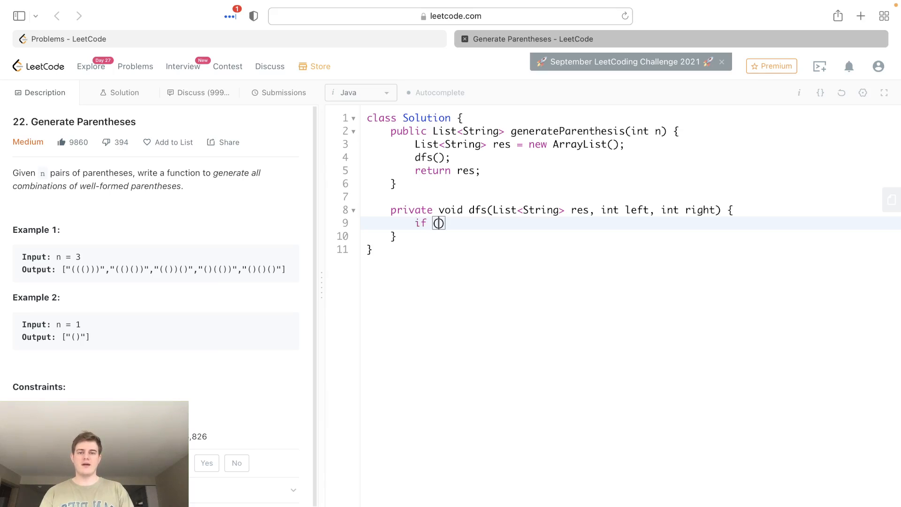
text(right == 0)
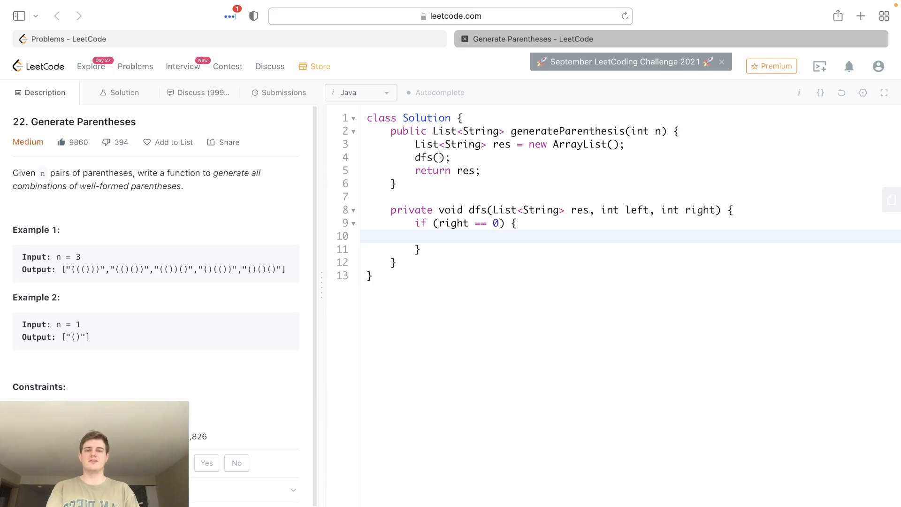
text(r)
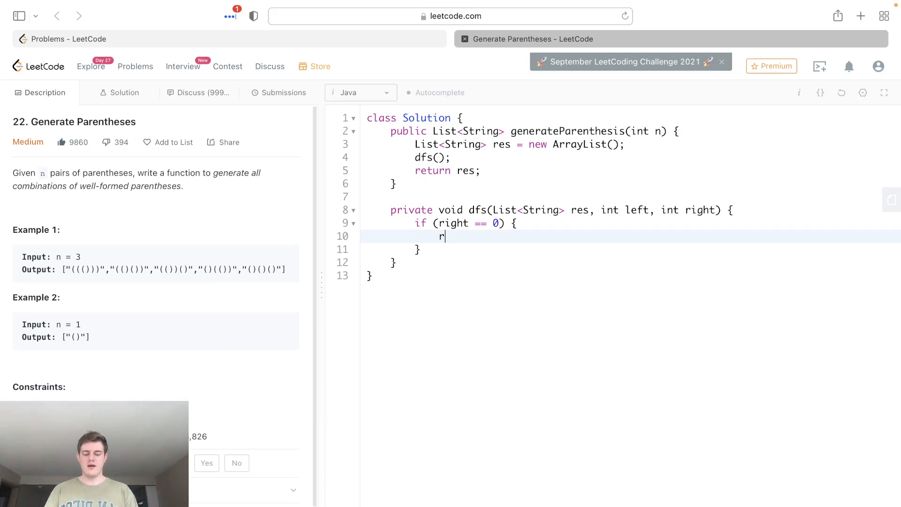
text(es.add)
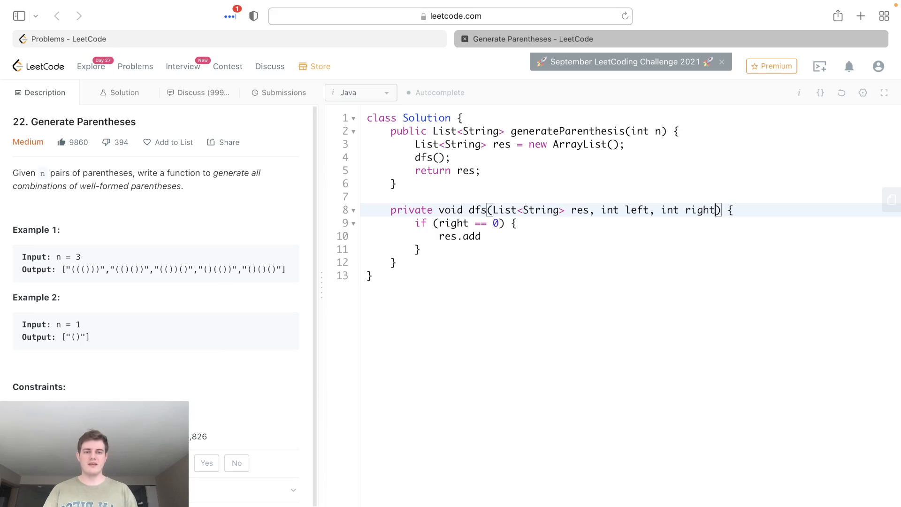
text(, String path)
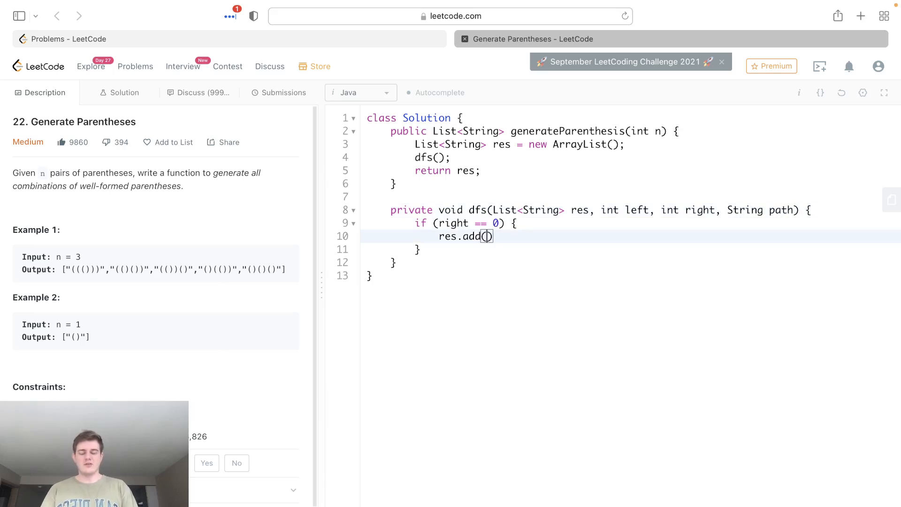
text(path);)
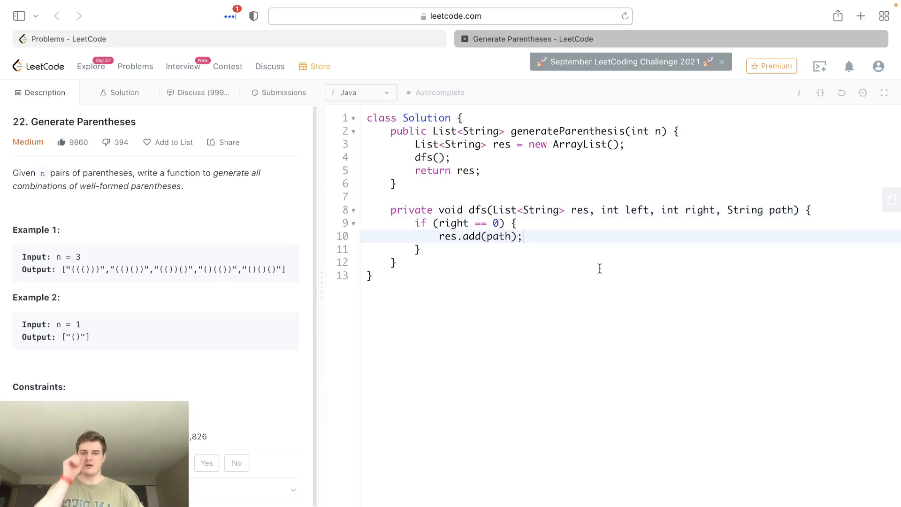
mouse_move(779, 219)
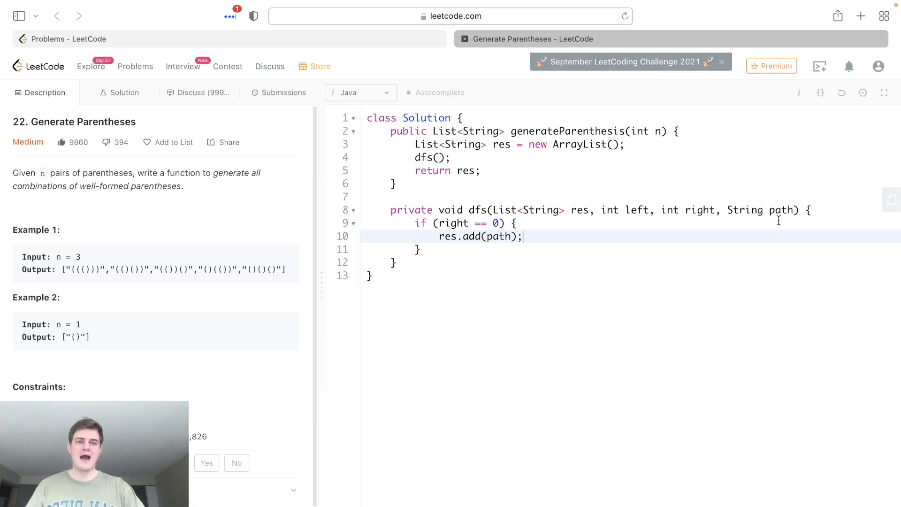
- Review the path parameter and base case, then append an empty else clause after the if block
double_click(783, 209)
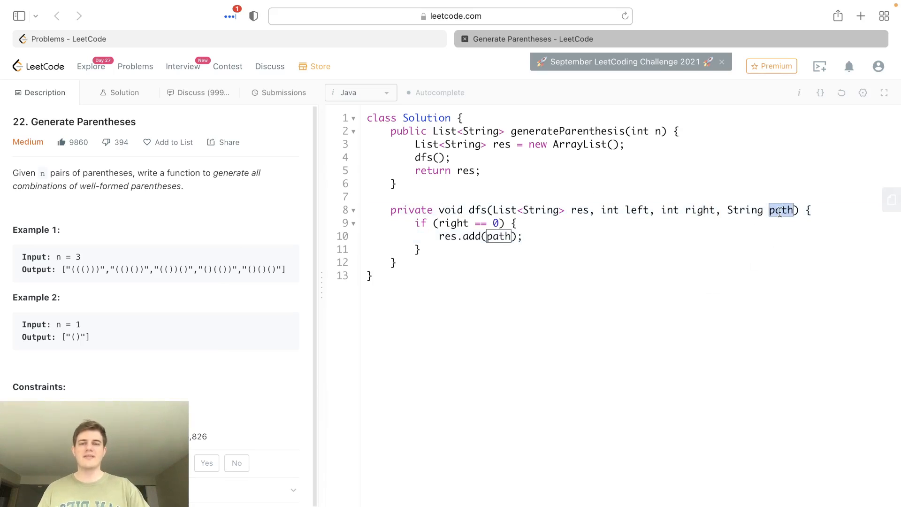
double_click(83, 269)
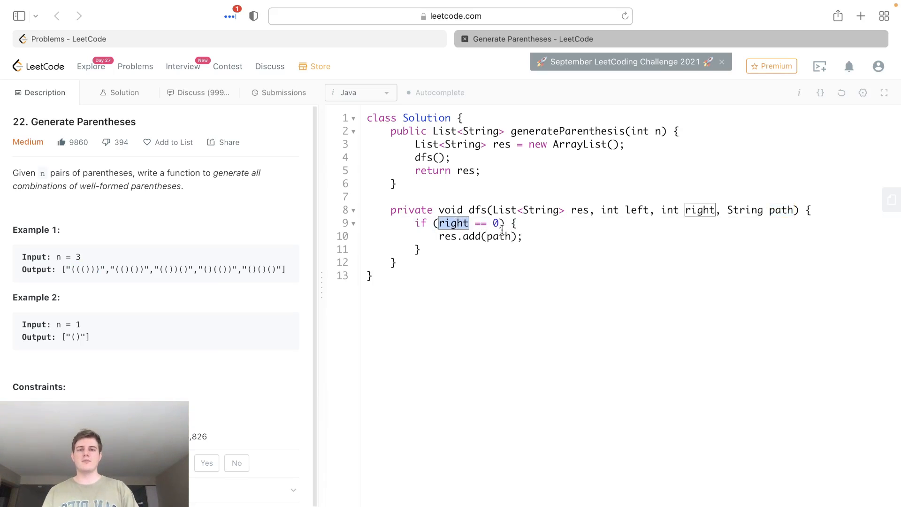
double_click(499, 237)
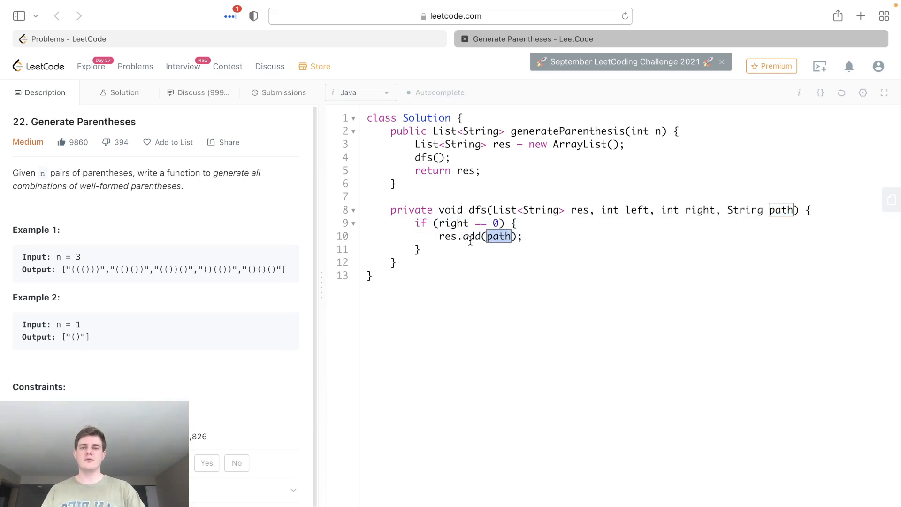
click(524, 236)
text( else {)
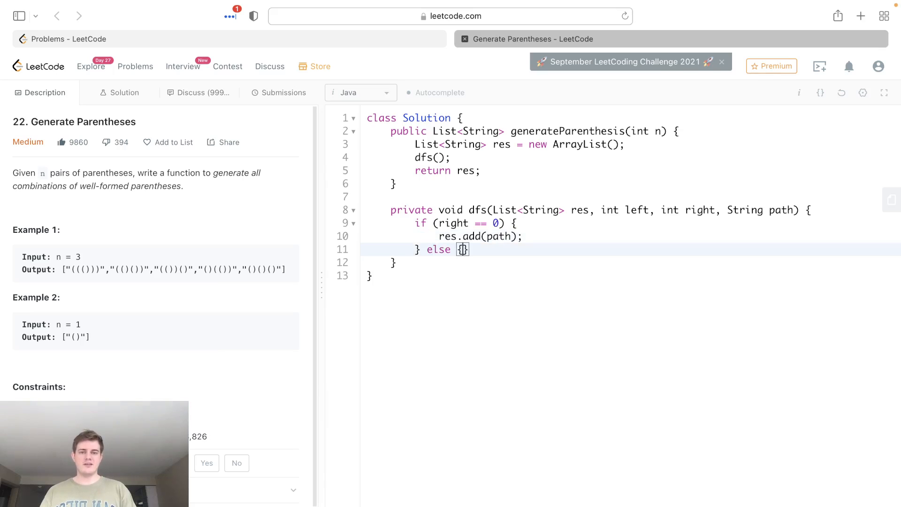
- Expand the else block onto its own lines and start a // comment inside it
key(Return)
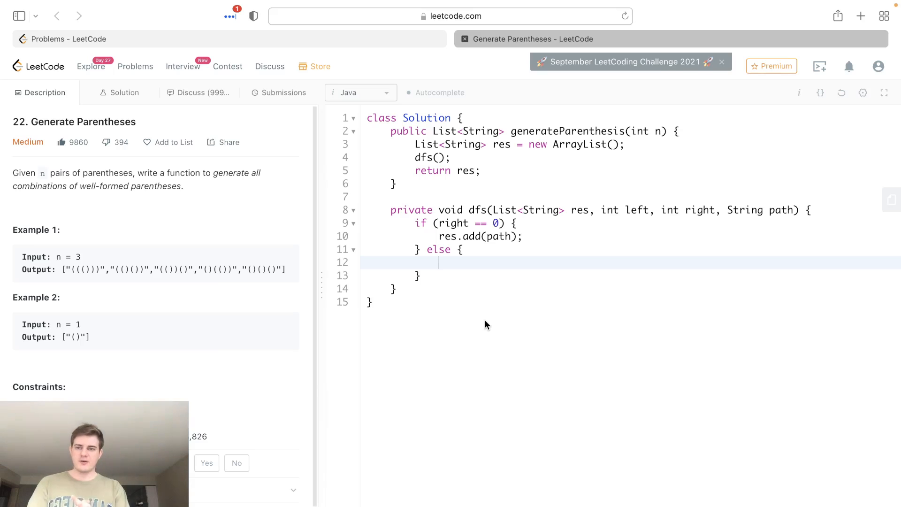
mouse_move(129, 313)
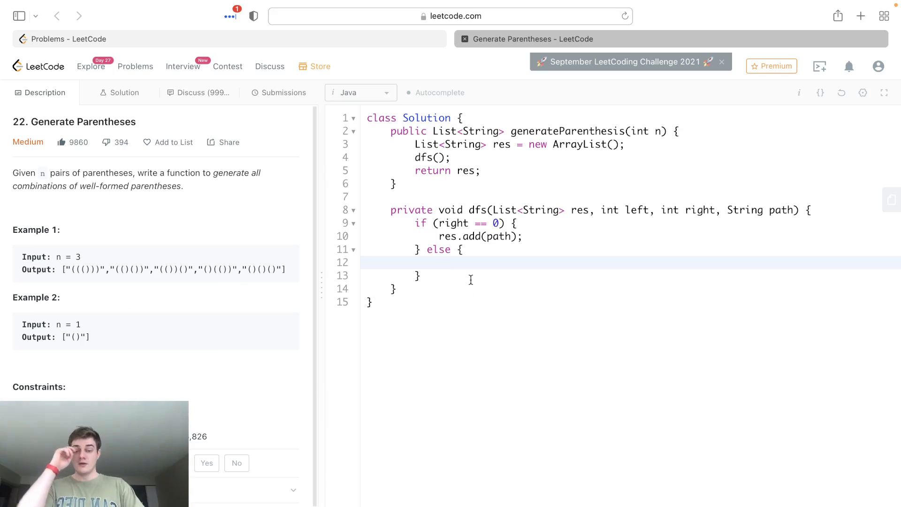
key(Enter)
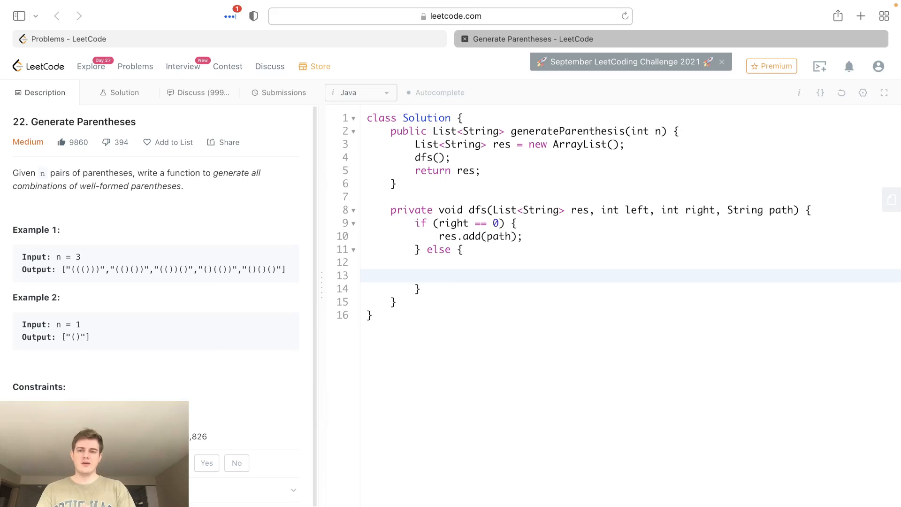
text(//)
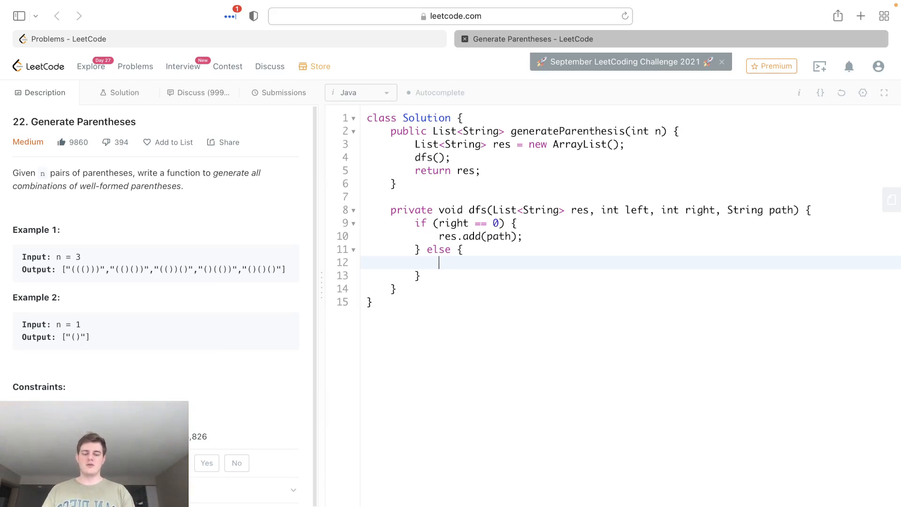
- Write an if (left > 0) block inside the else clause
text(if (left))
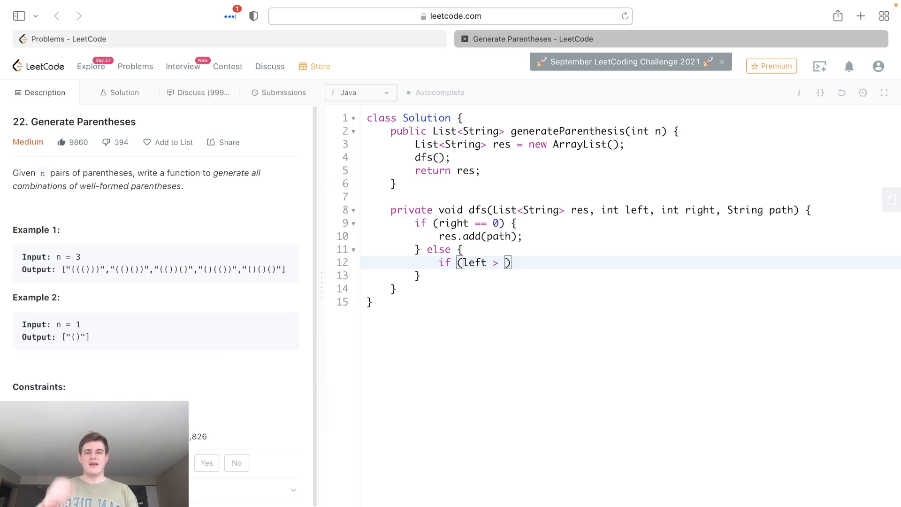
text(0)
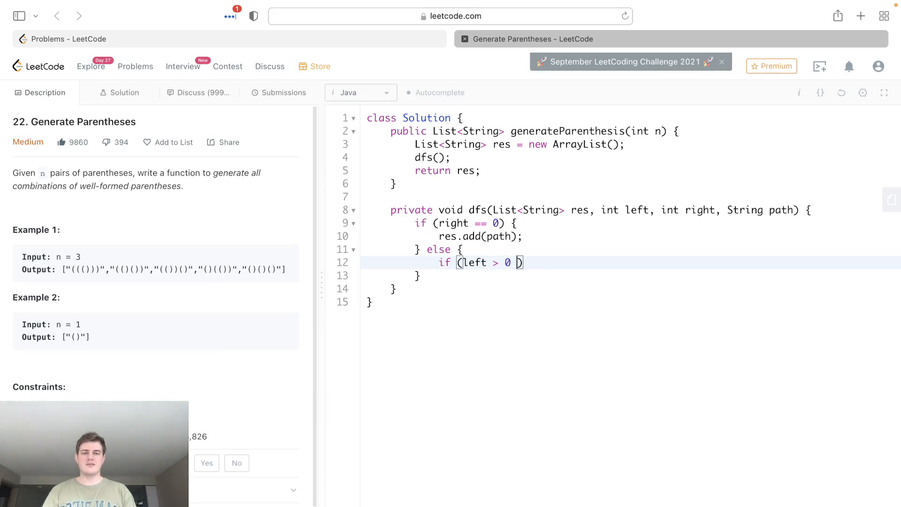
text({})
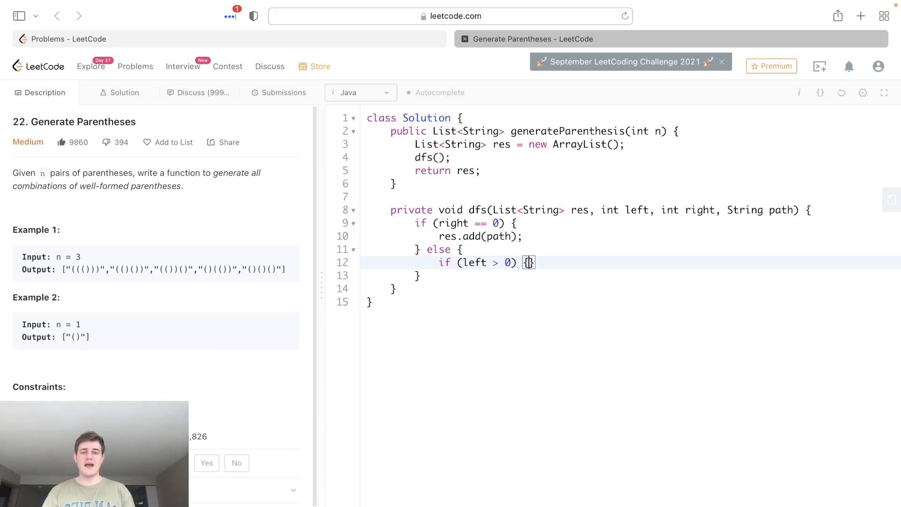
key(Enter)
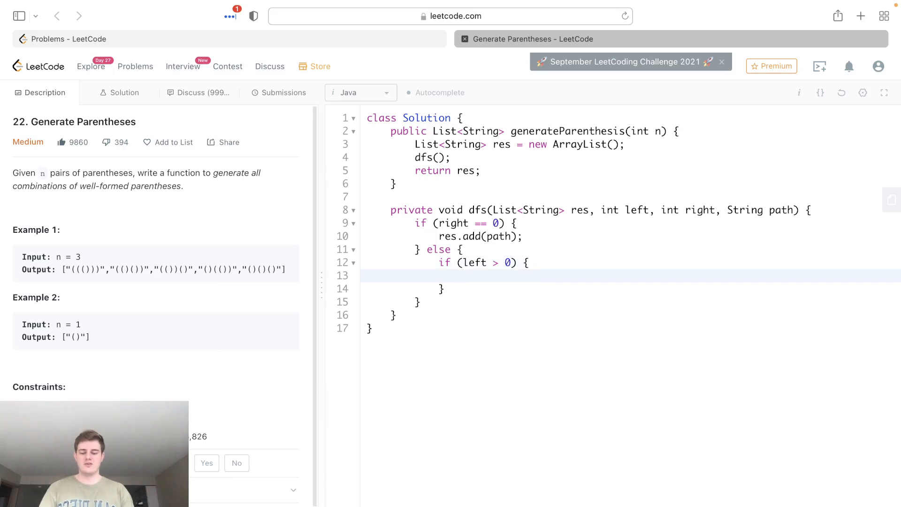
- Recurse with dfs(res, left-1, right, path+"("); inside the left > 0 block
text(dfs())
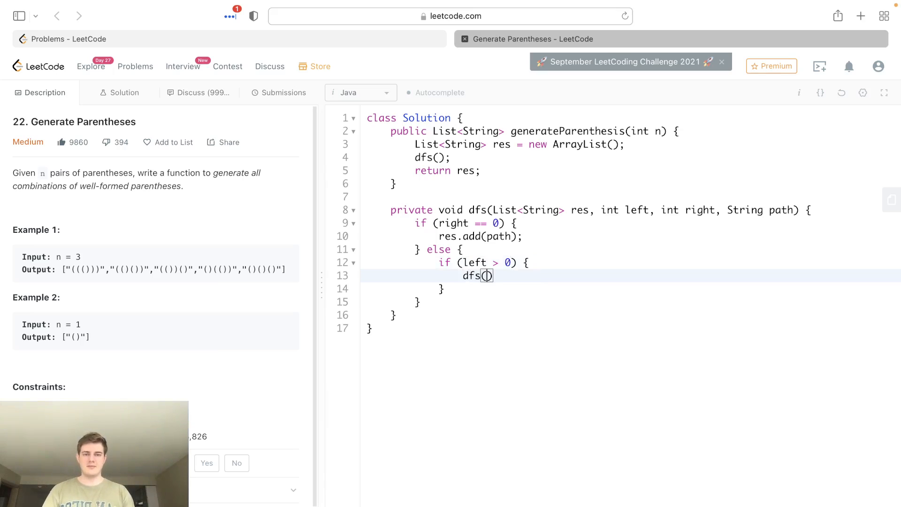
text(res, le)
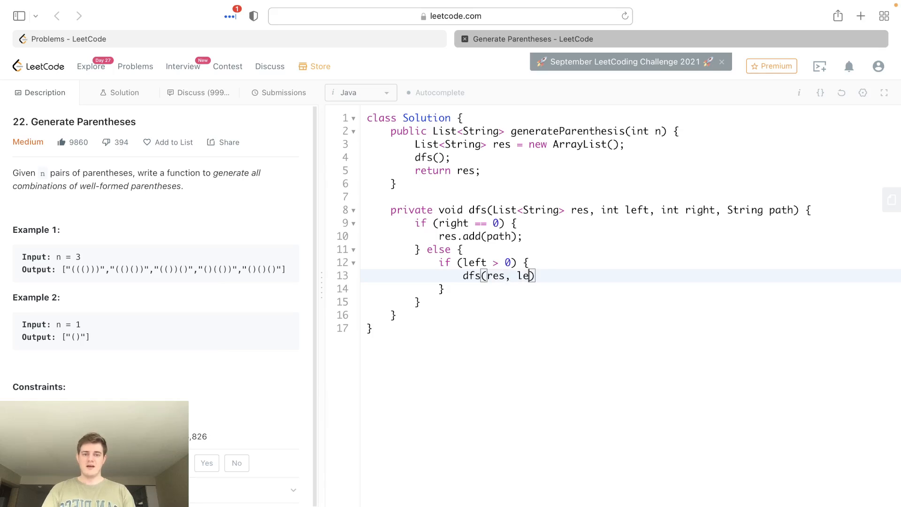
text(ft-1,)
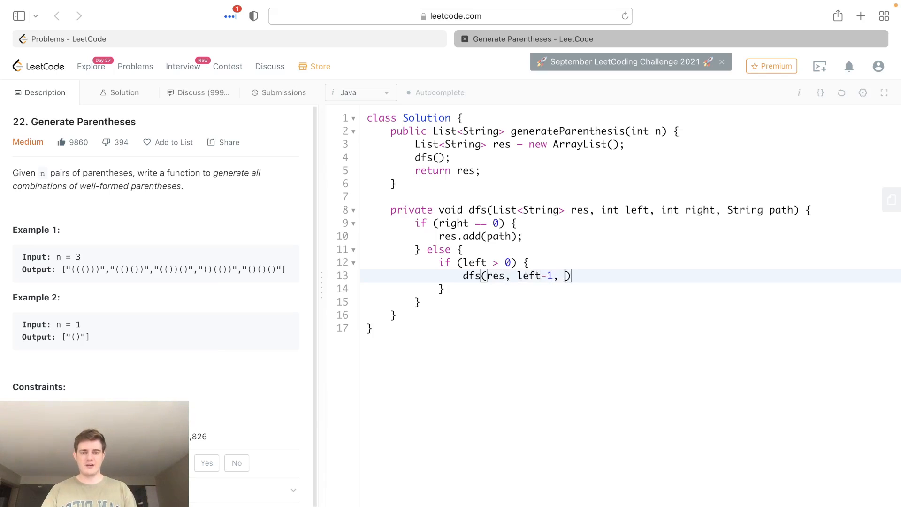
text(right)
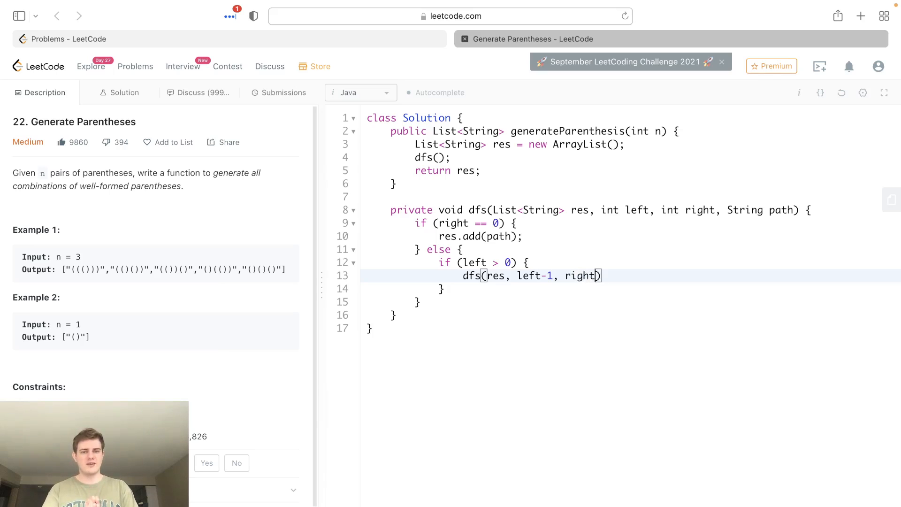
text(, path)
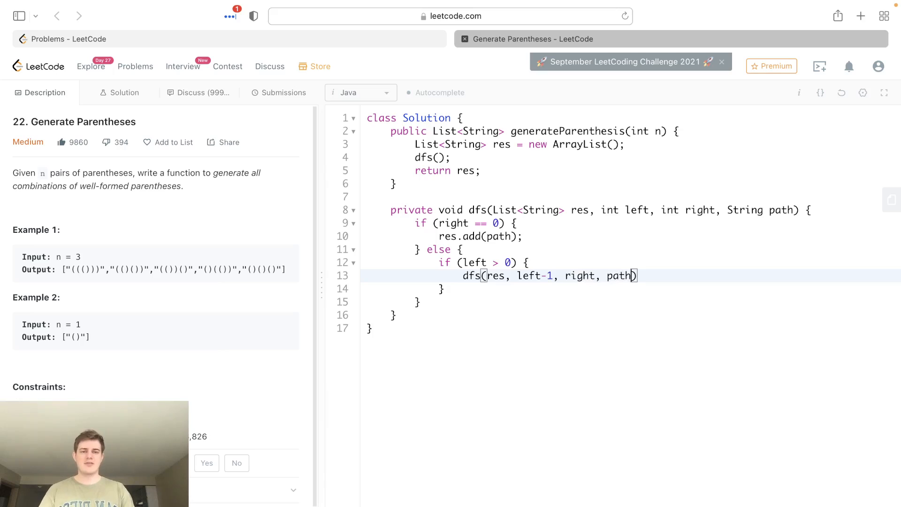
text(+)
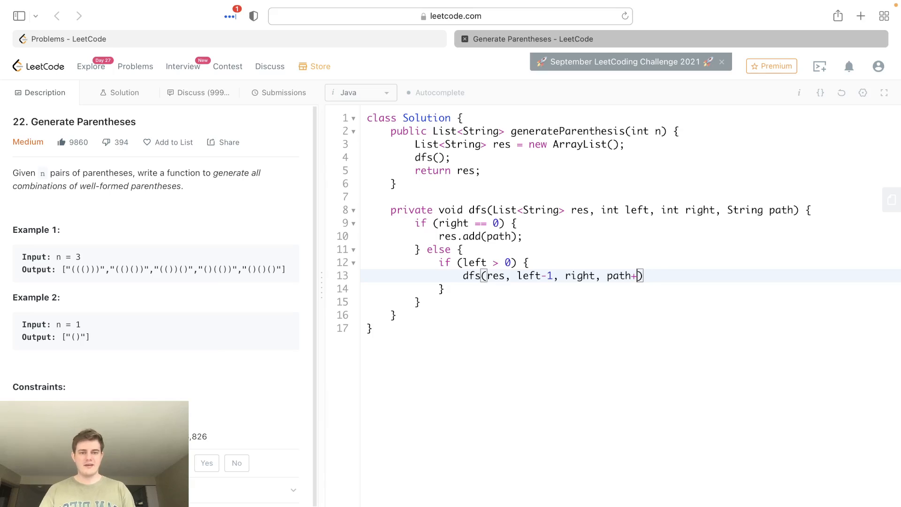
text("()"))
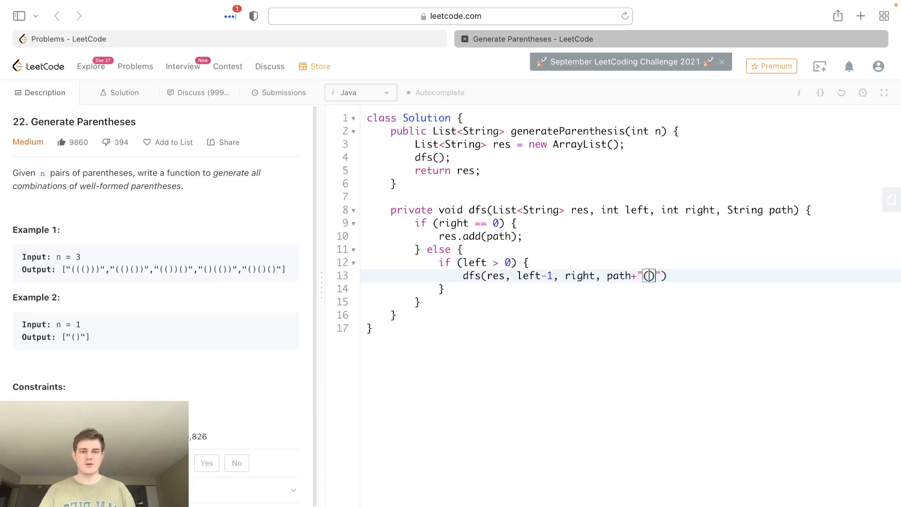
text((");)
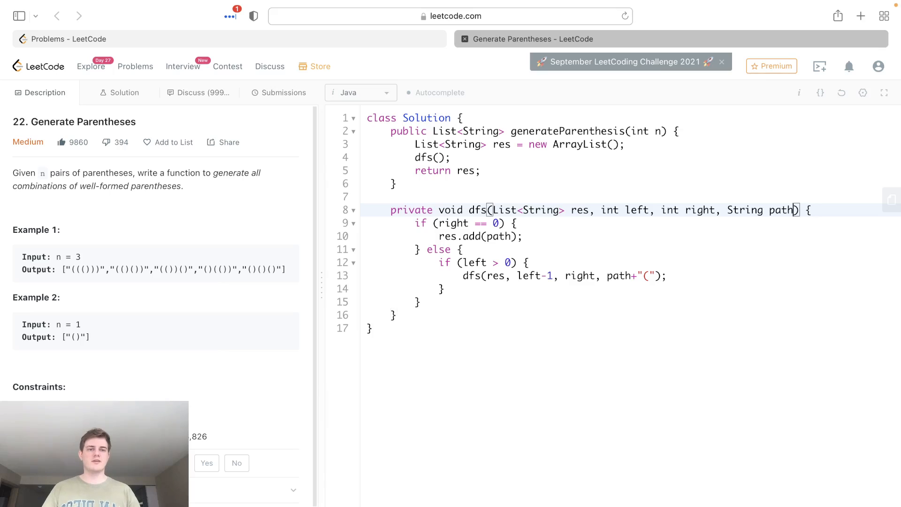
double_click(759, 209)
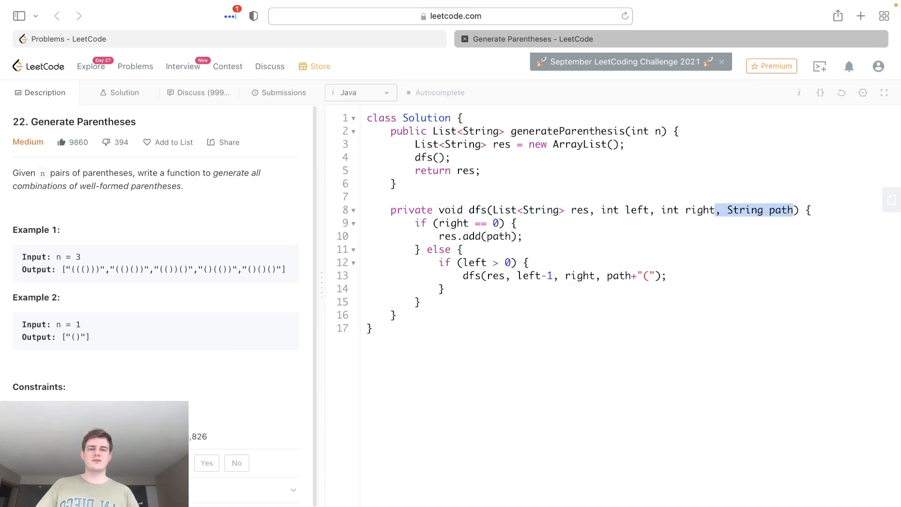
click(460, 250)
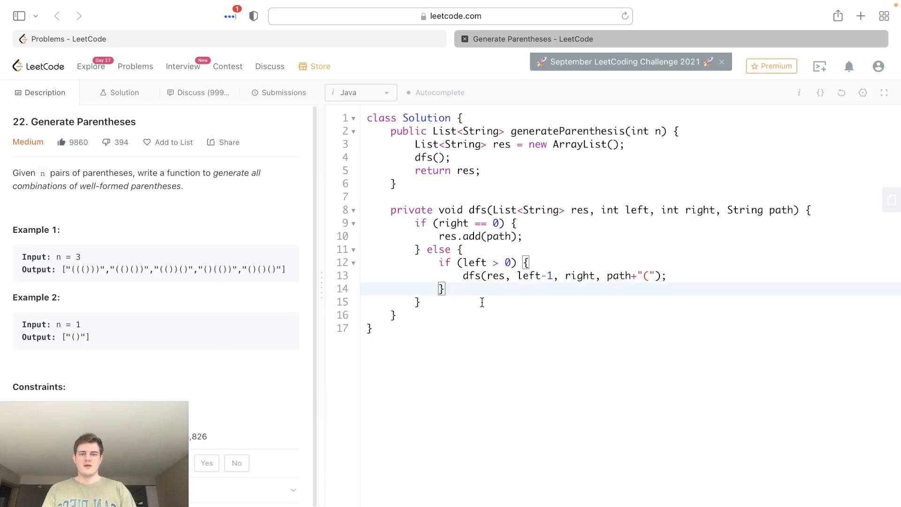
- Add an if (right > left) block below the left-parenthesis branch
key(Return)
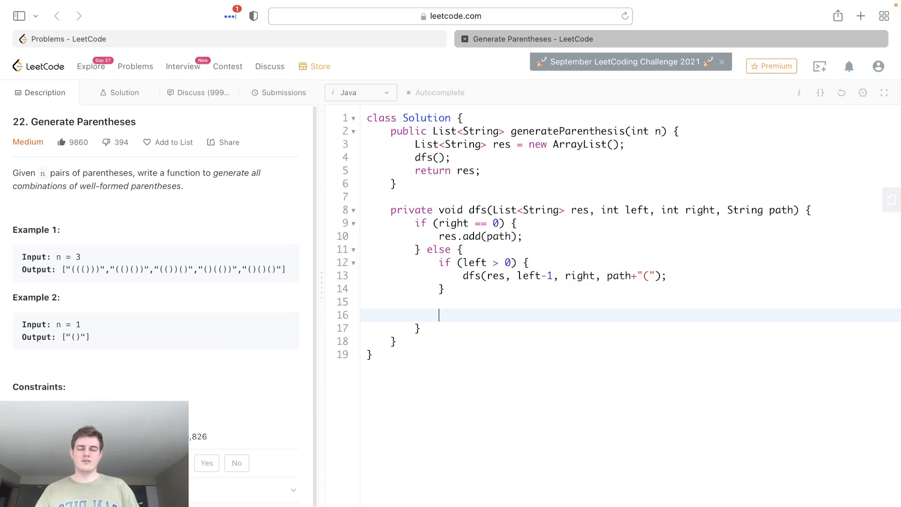
text(if ()
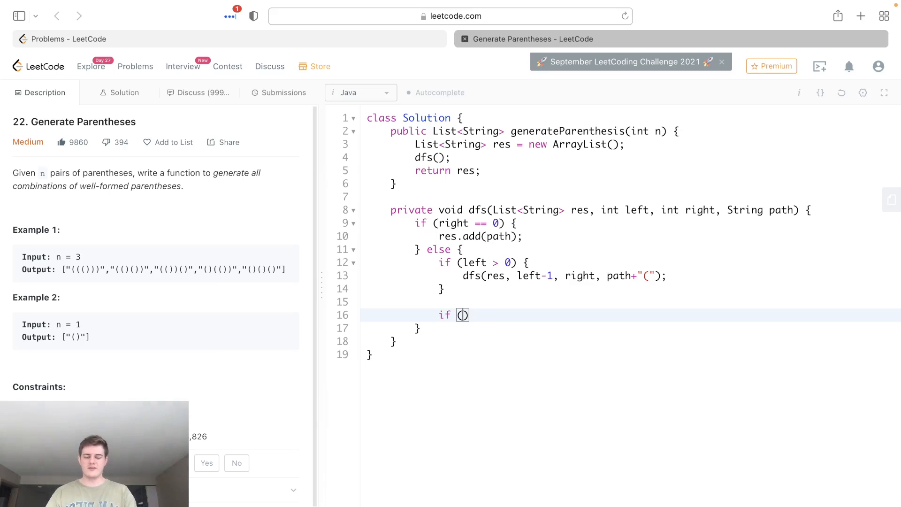
text(right > left)
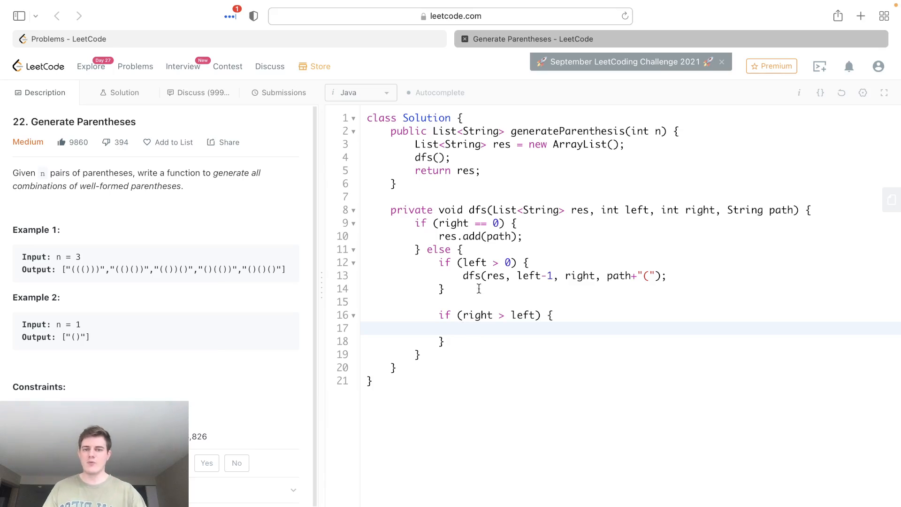
- Write a temporary // (( )) example comment illustrating the right > left rule
text(/)
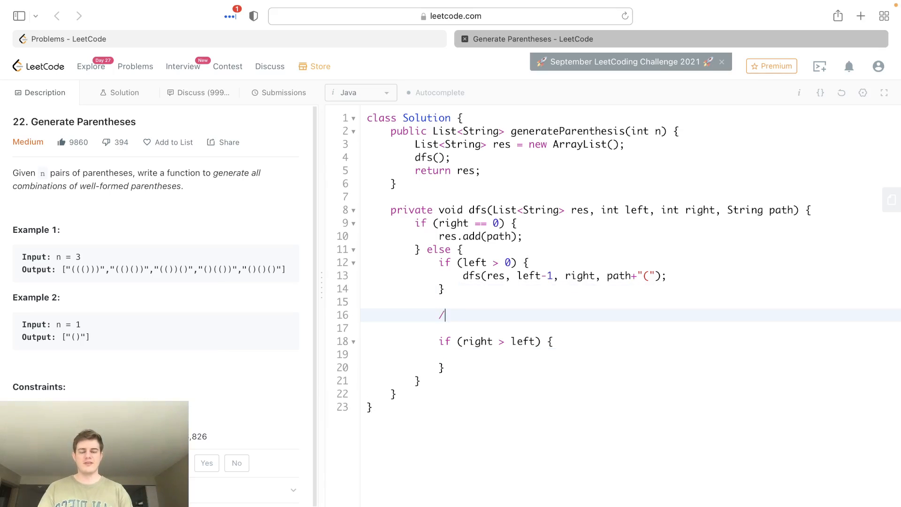
text(/ (()))
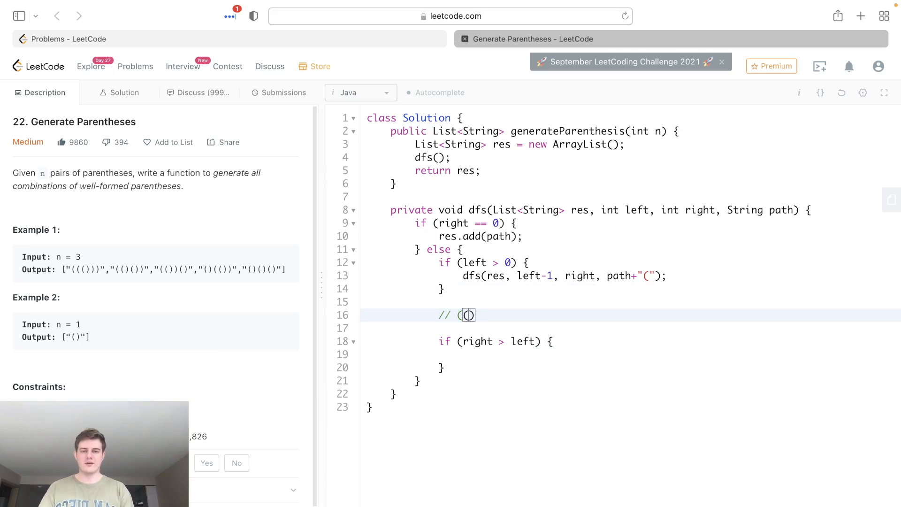
key(Backspace)
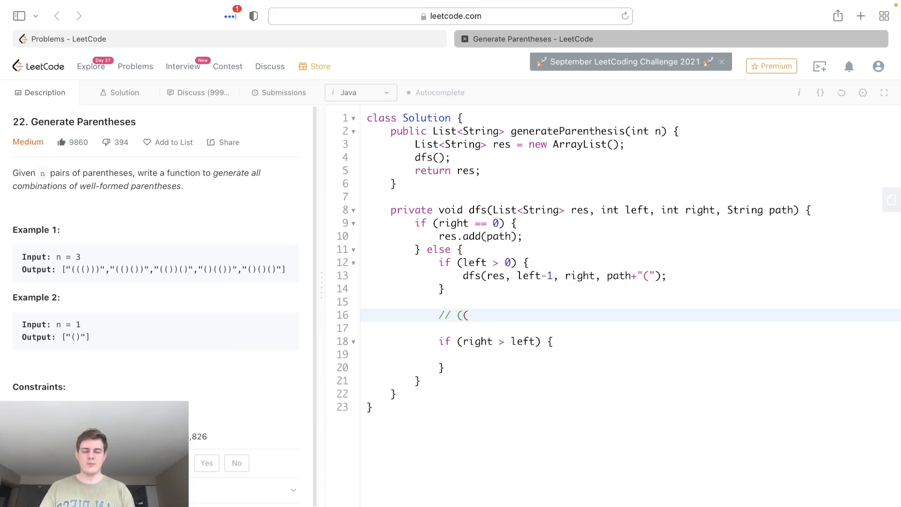
text())))
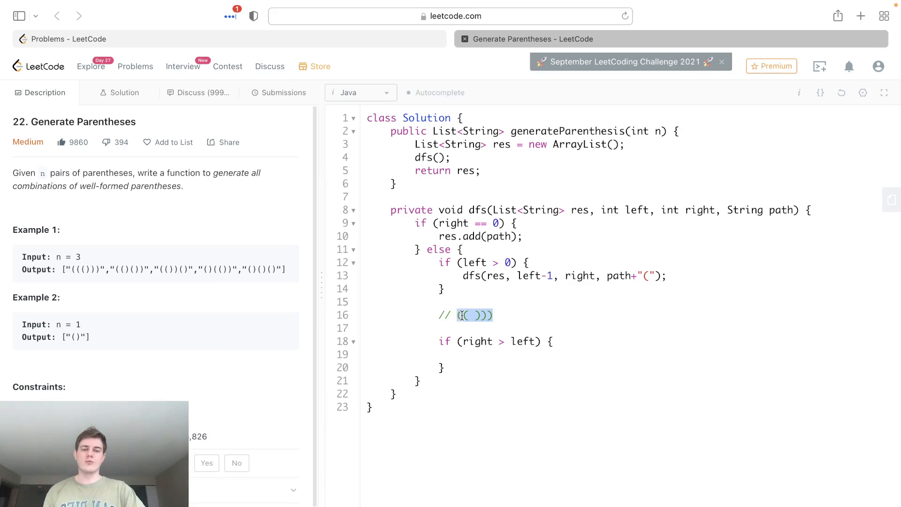
click(503, 315)
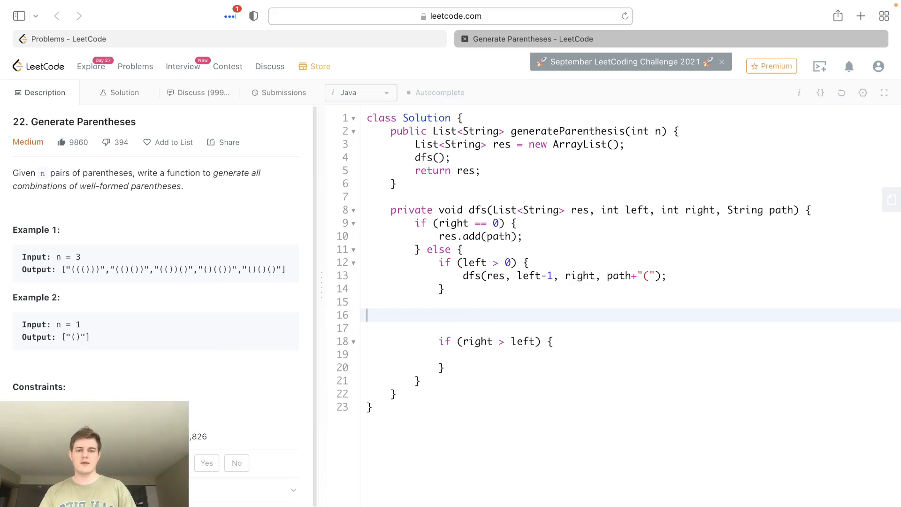
- Recurse in the right > left branch with dfs(res, left, right-1, path+")");
key(Backspace)
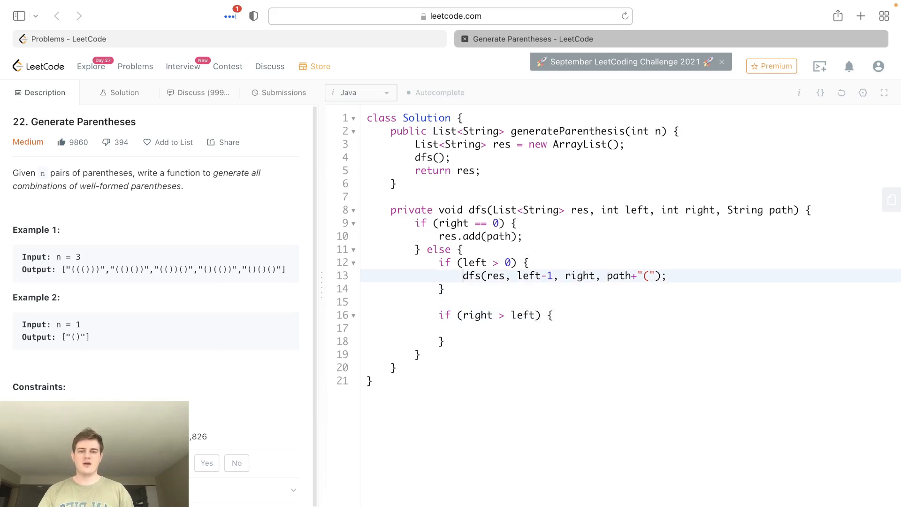
text(dfs(res, left-1, right, path+"(");)
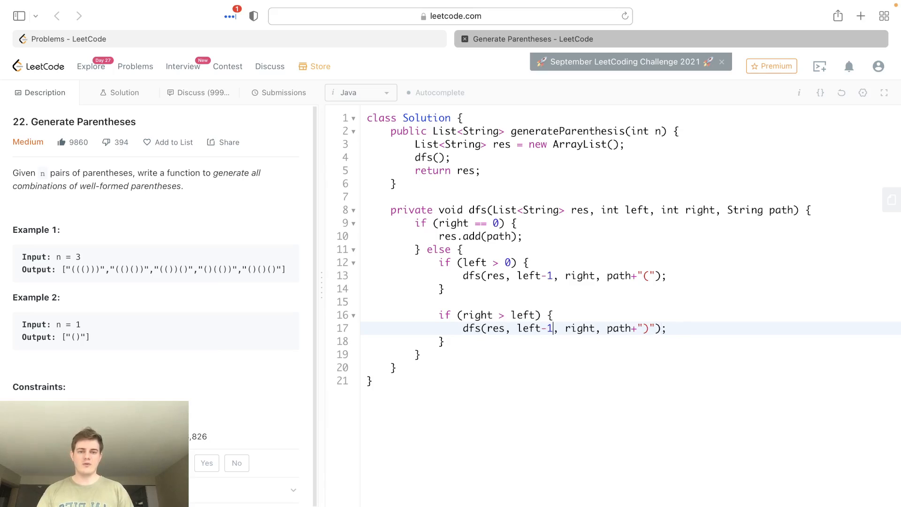
key(Backspace)
text(-1)
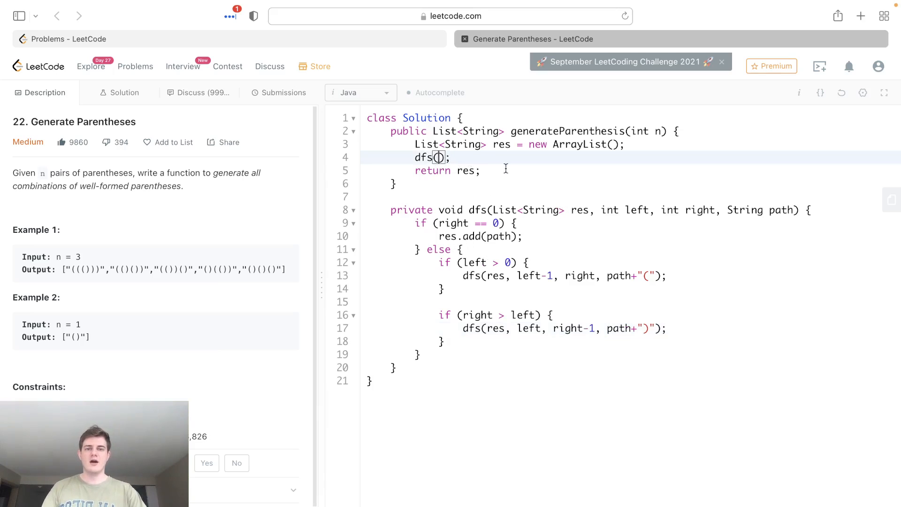
- Fill in the initial call as dfs(res, n, n, "") in generateParenthesis
text(res,)
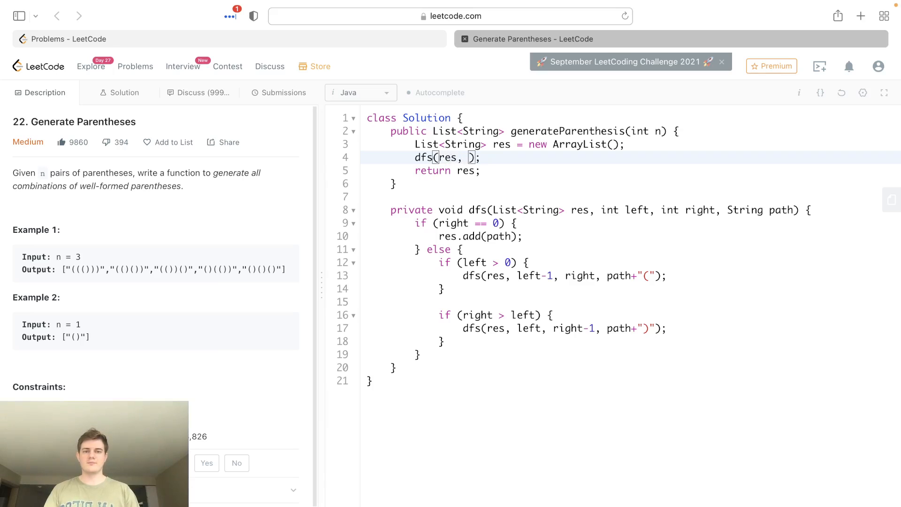
text(n)
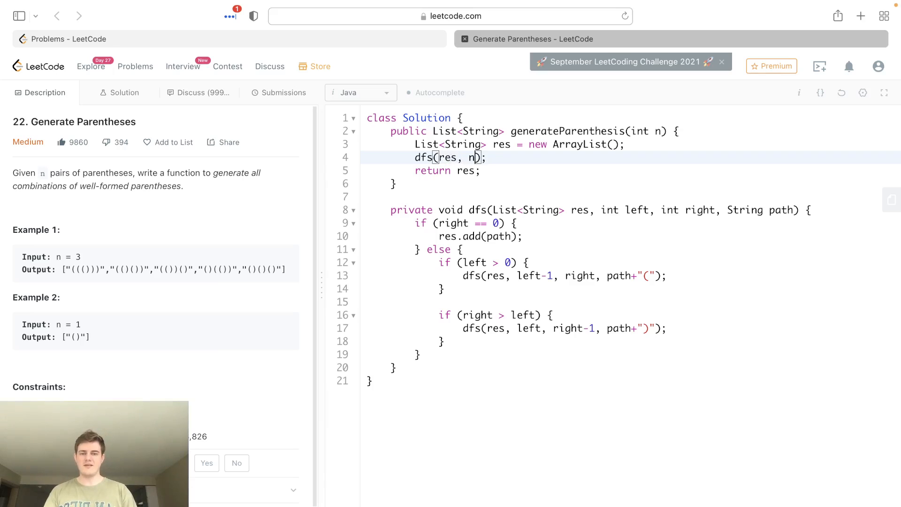
text(, n, ")
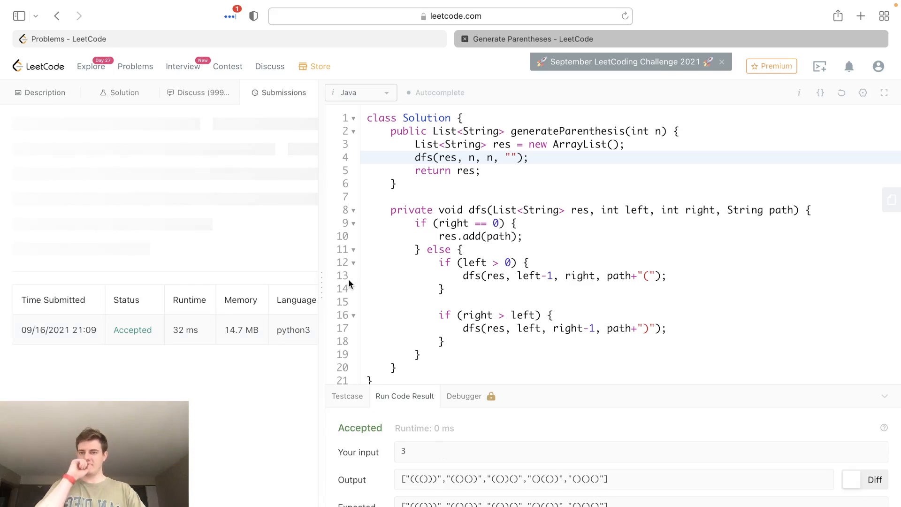
mouse_move(278, 207)
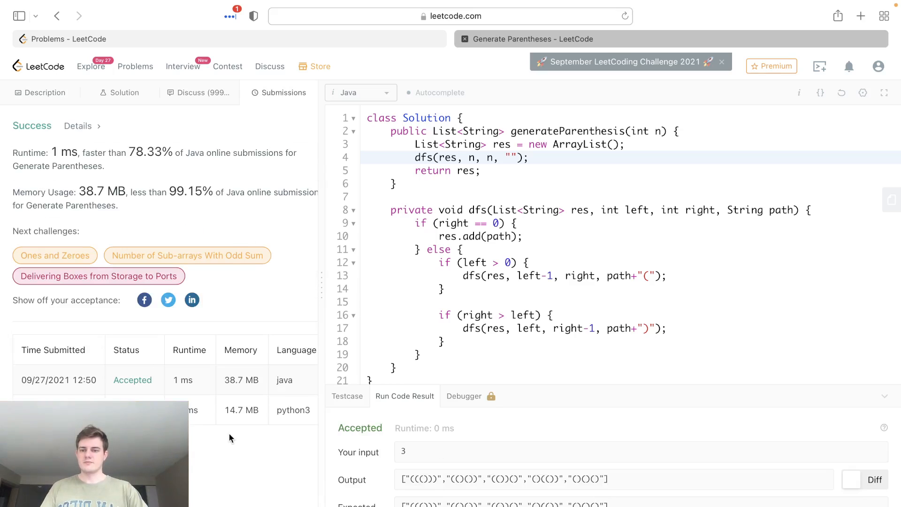
mouse_move(149, 98)
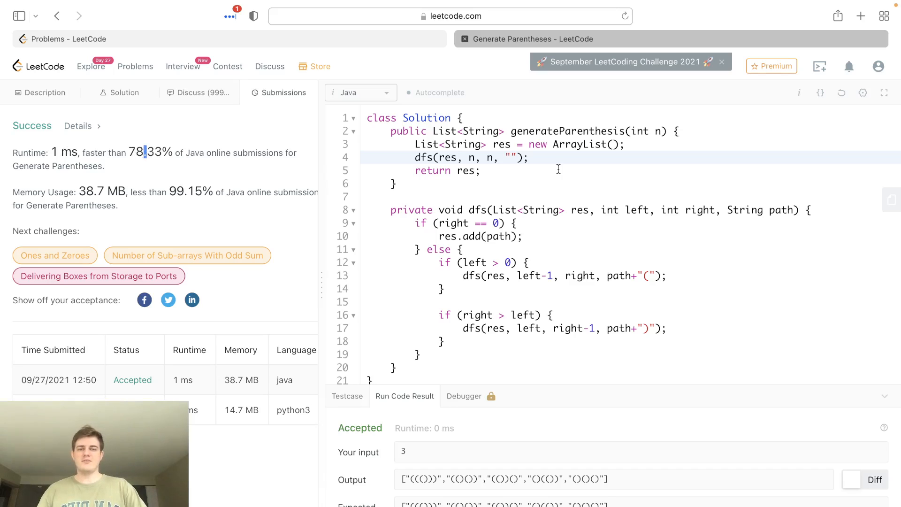
- Highlight the 1 ms / 38.7 MB results and start a new line after generateParenthesis
drag(137, 152, 118, 206)
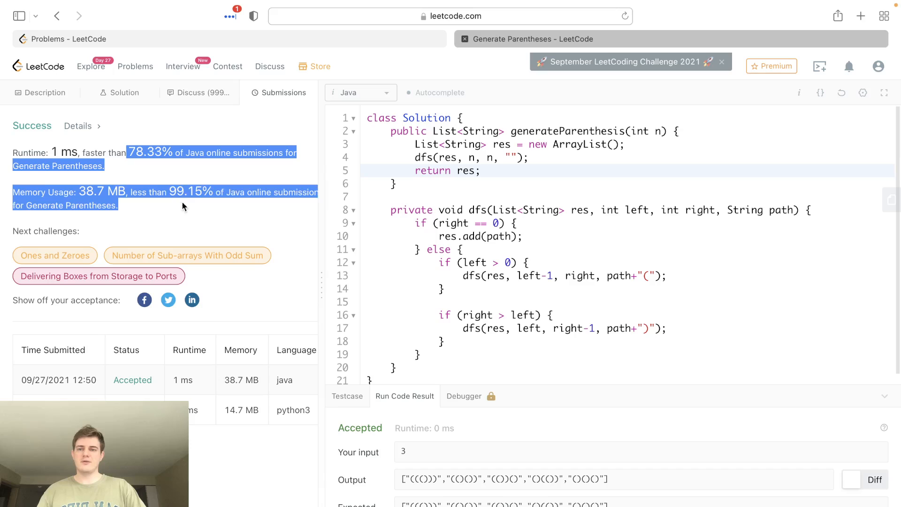
click(604, 170)
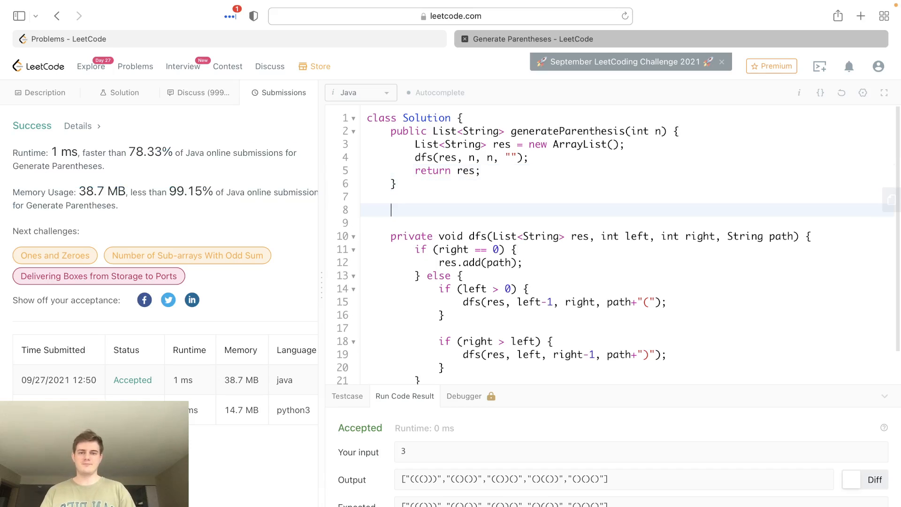
- Write the comment // space : o(n) between generateParenthesis and dfs
text(//)
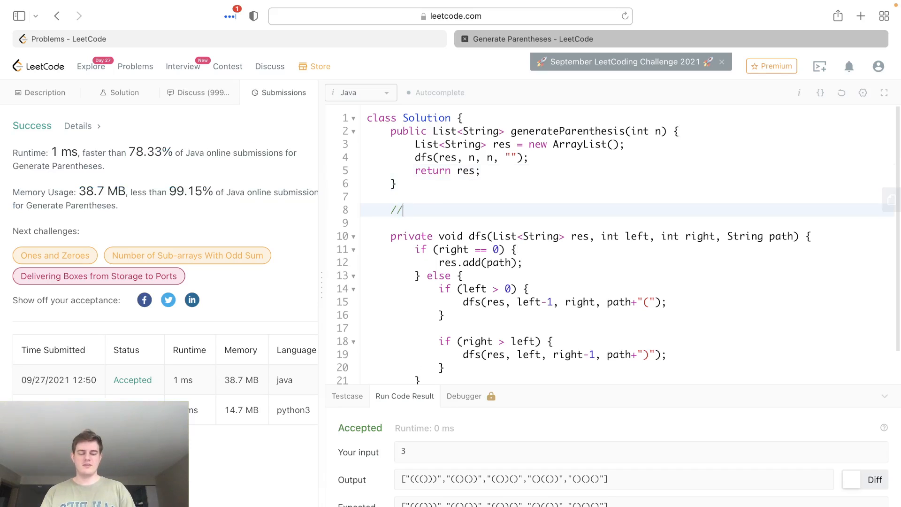
text(space :)
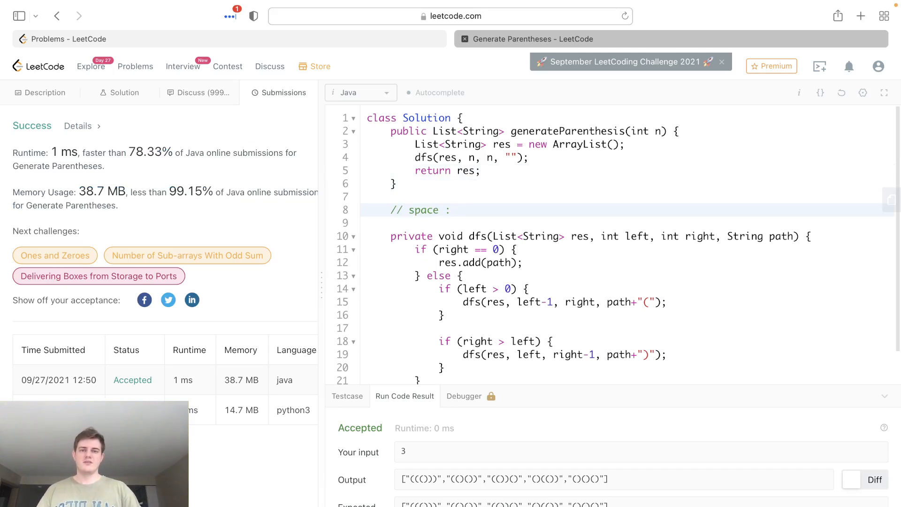
double_click(477, 236)
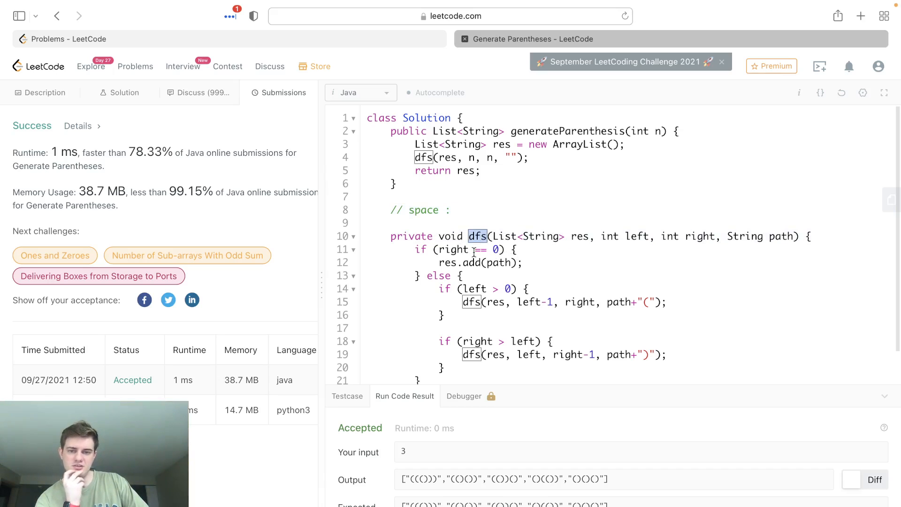
click(457, 209)
text( o()
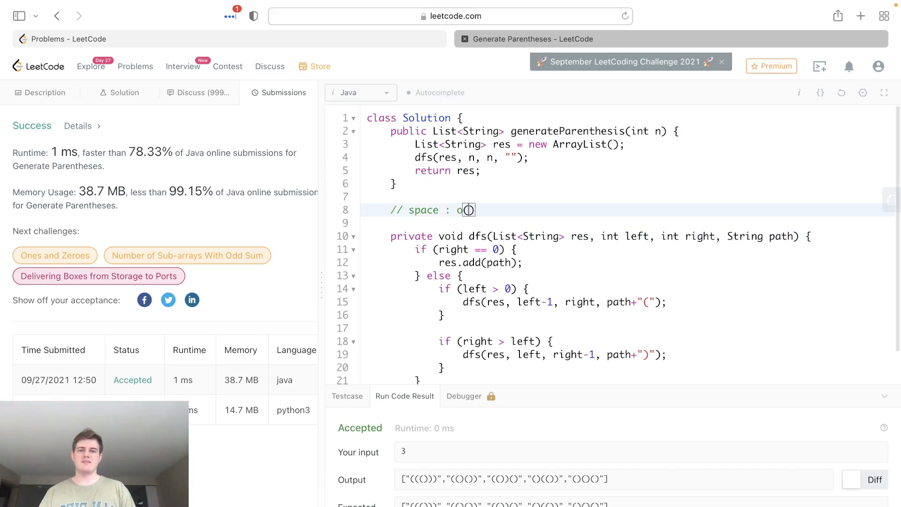
text(n)
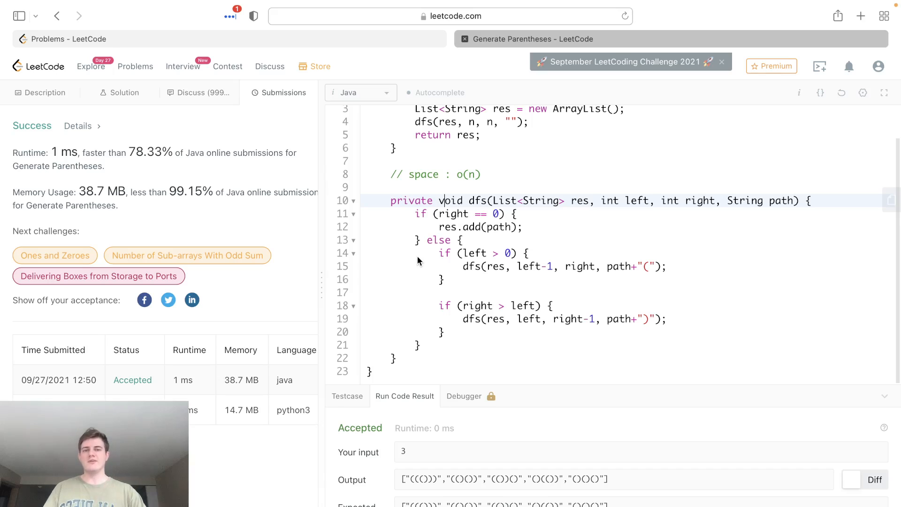
mouse_move(475, 178)
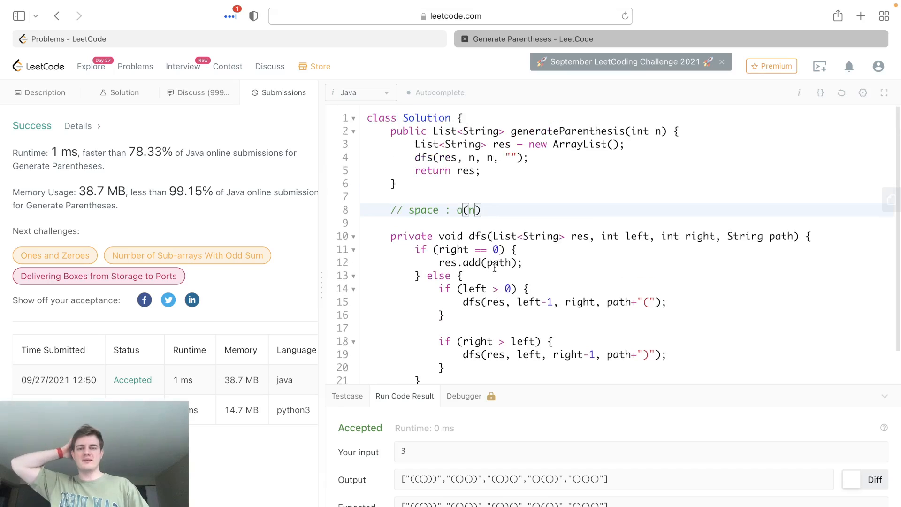
mouse_move(662, 166)
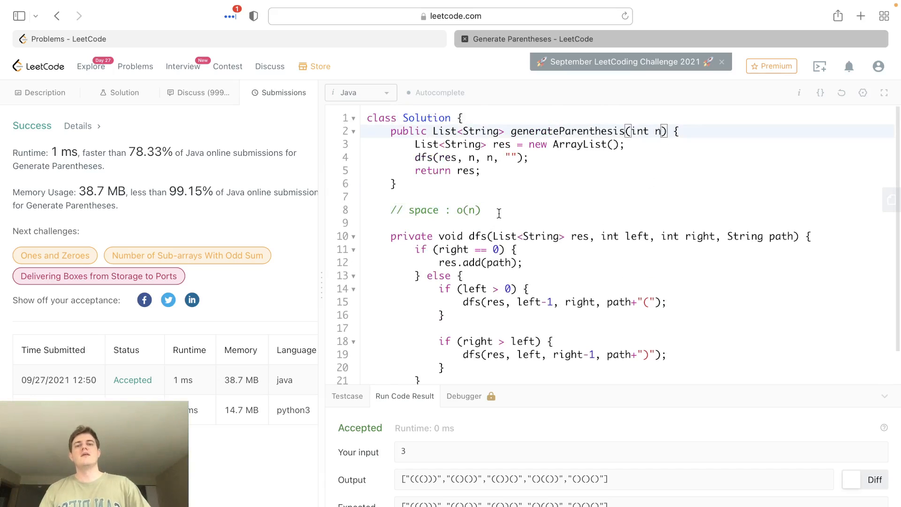
- Add the comment '// time : o(2^n)' below the space complexity note
text(// ti)
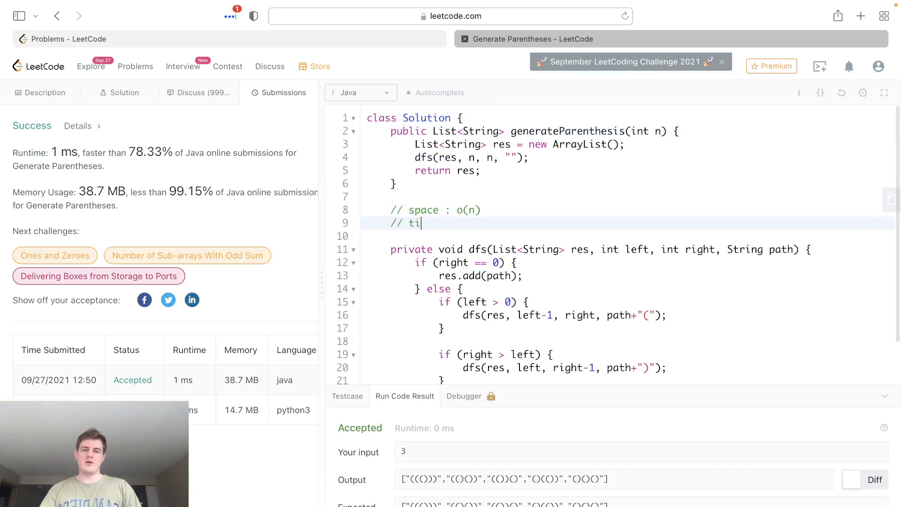
text(me :)
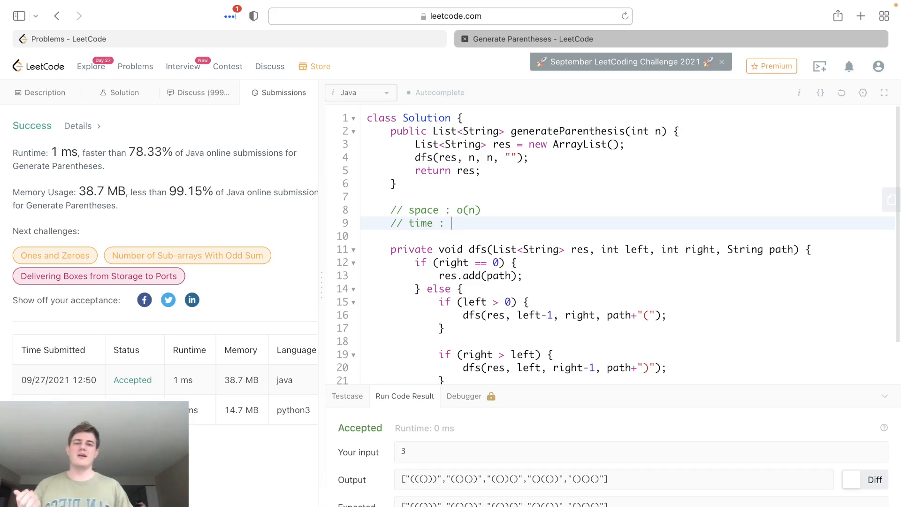
double_click(501, 144)
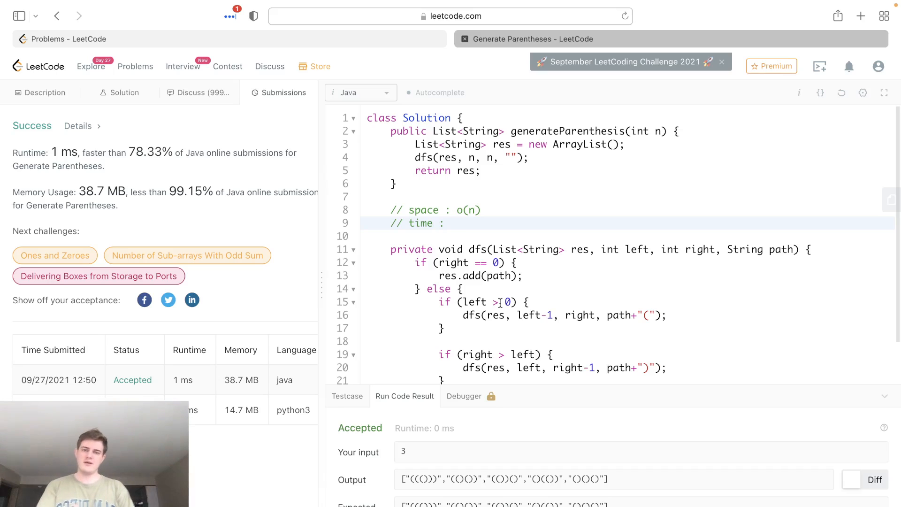
text(o)
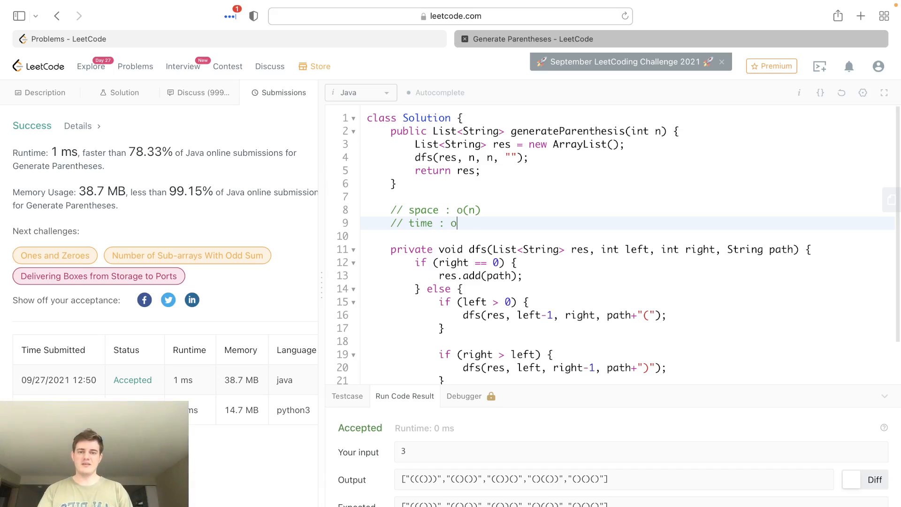
text((2^n))
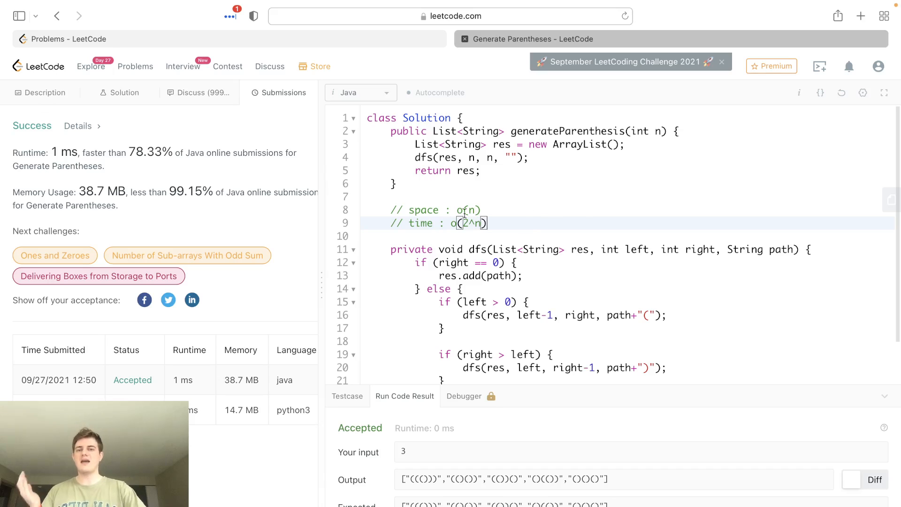
click(44, 93)
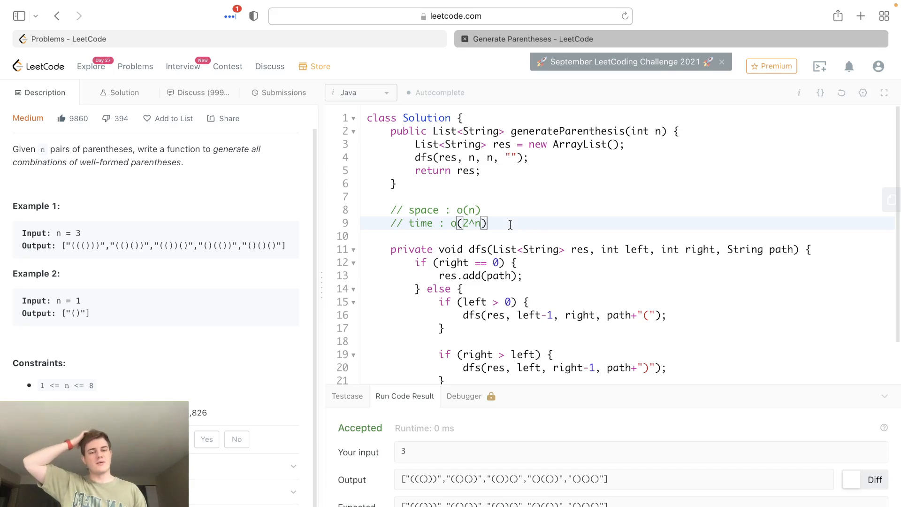
mouse_move(518, 205)
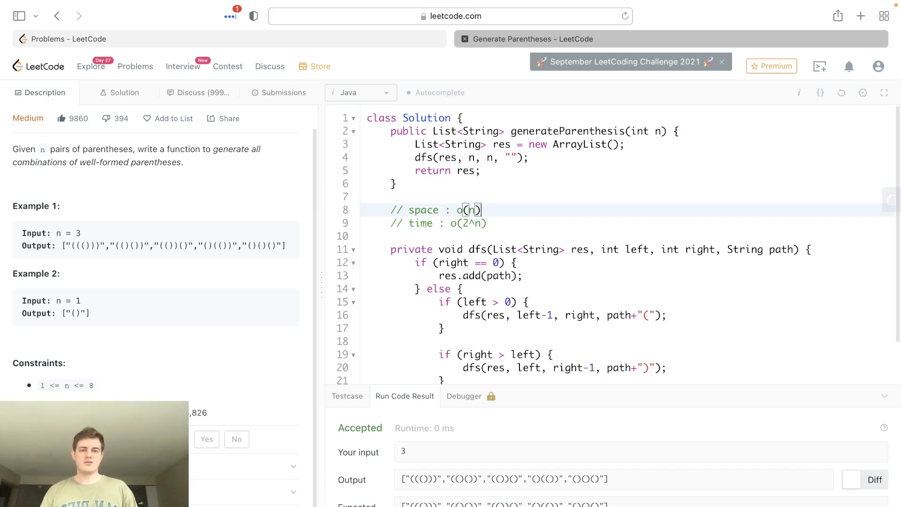
click(471, 223)
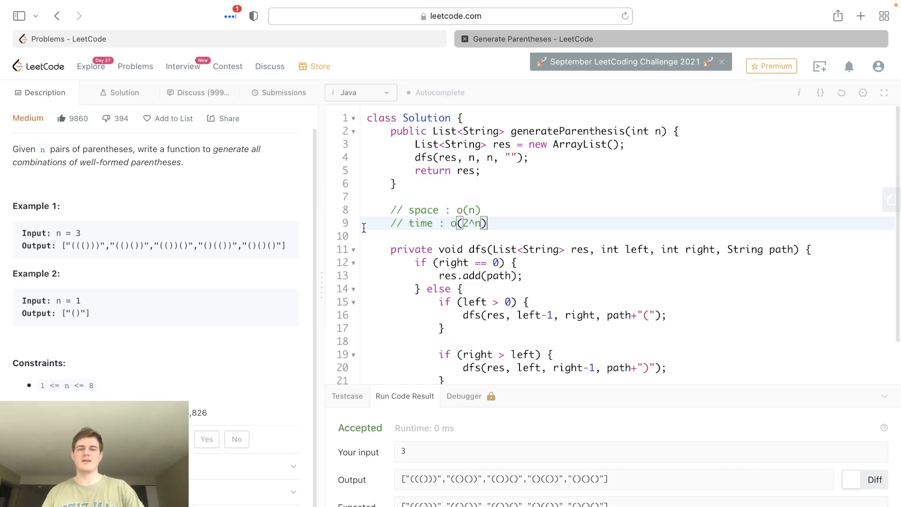
mouse_move(466, 238)
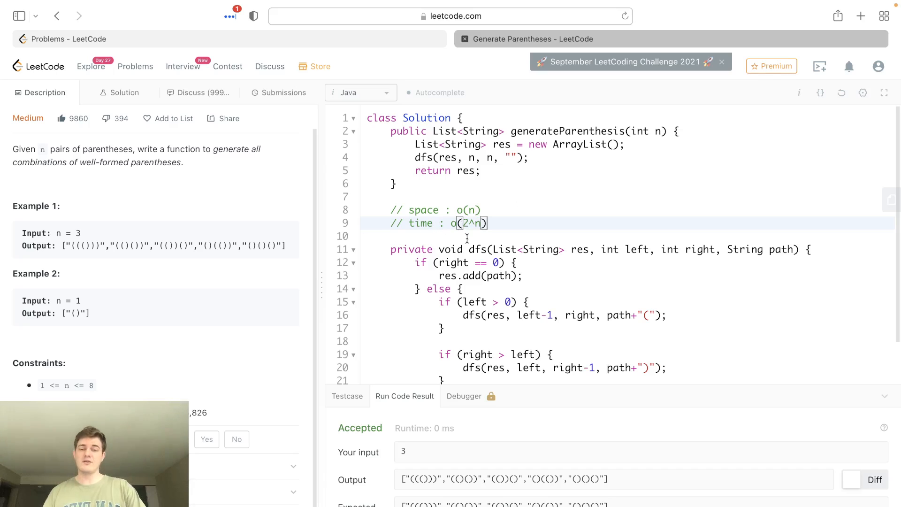
mouse_move(472, 251)
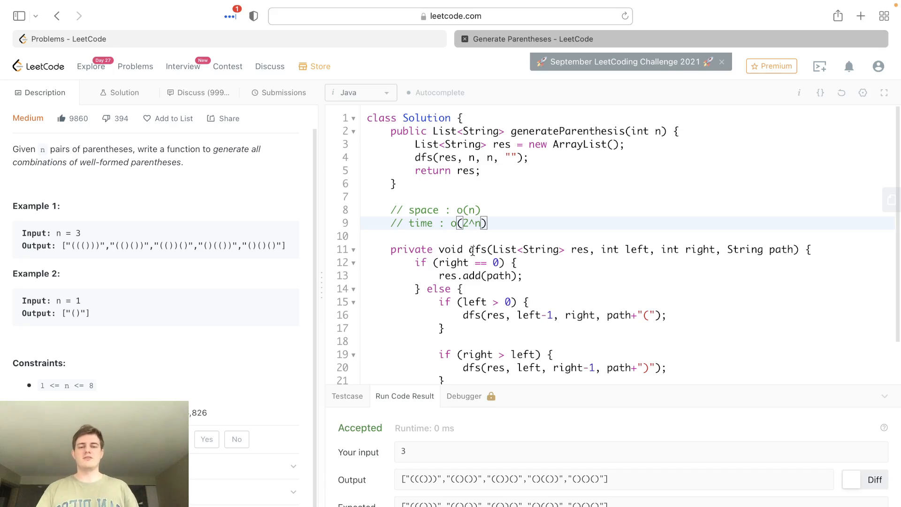
scroll(down, 3)
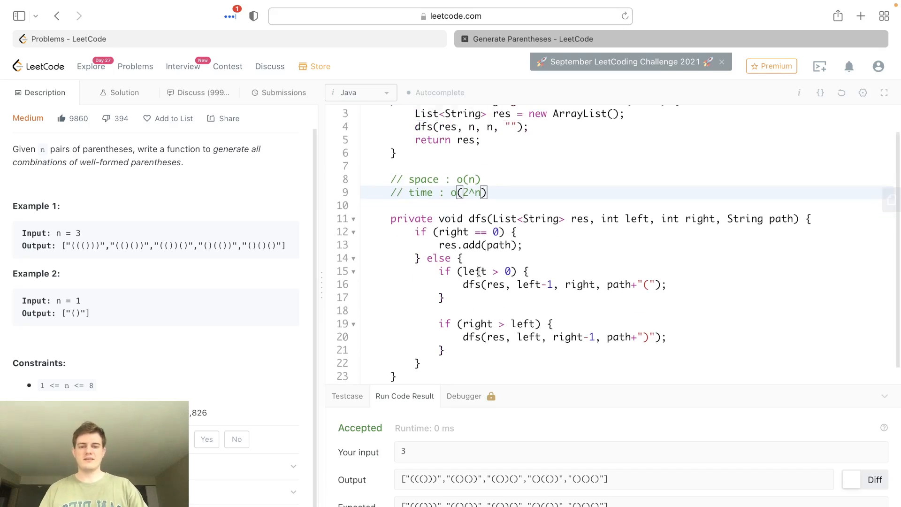
scroll(up, 3)
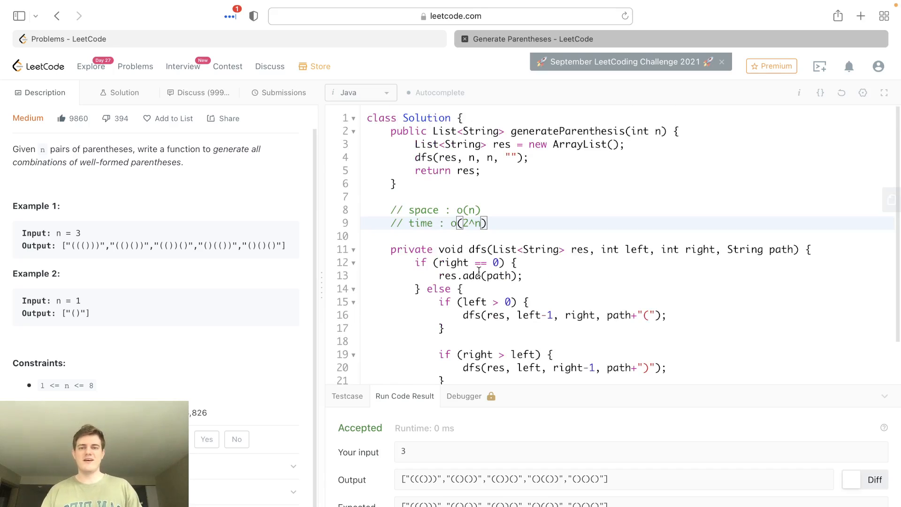